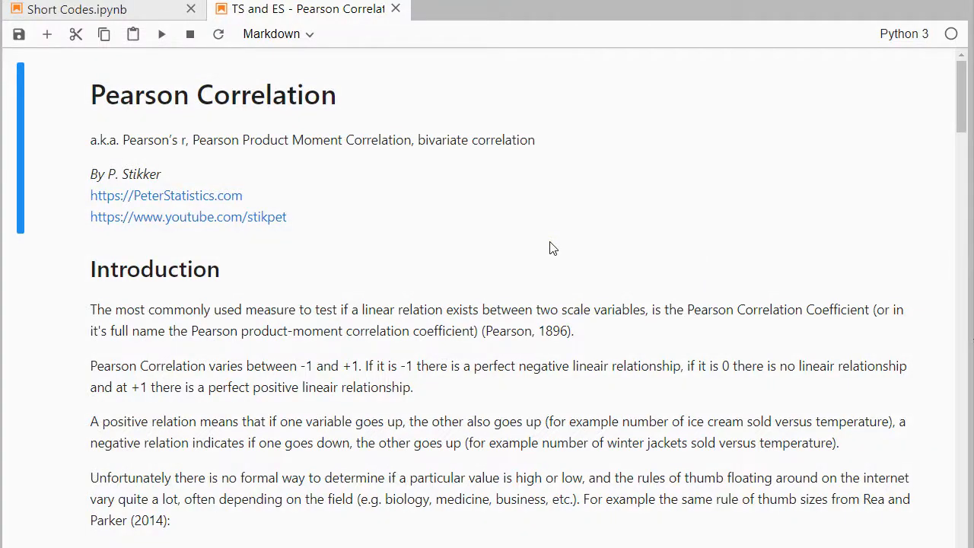
mouse_move(217, 134)
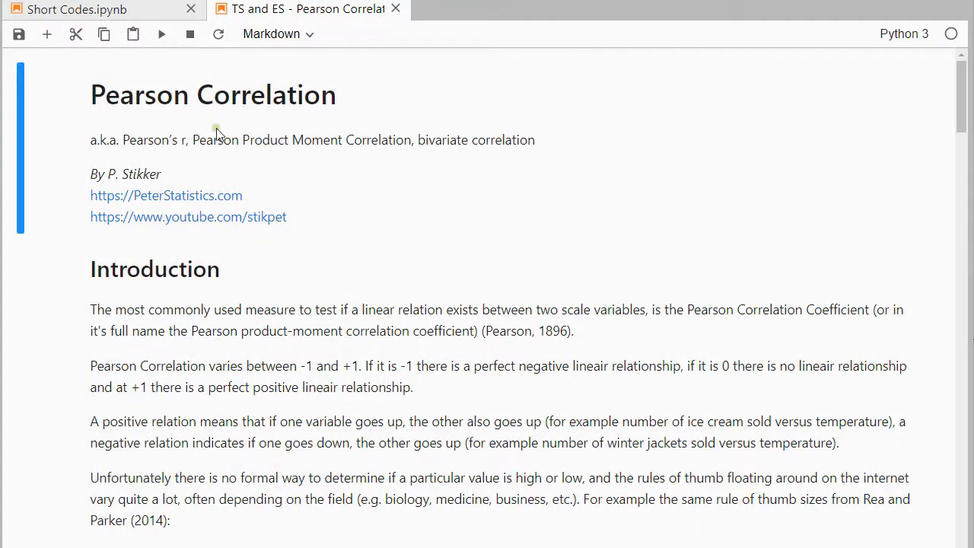
mouse_move(255, 113)
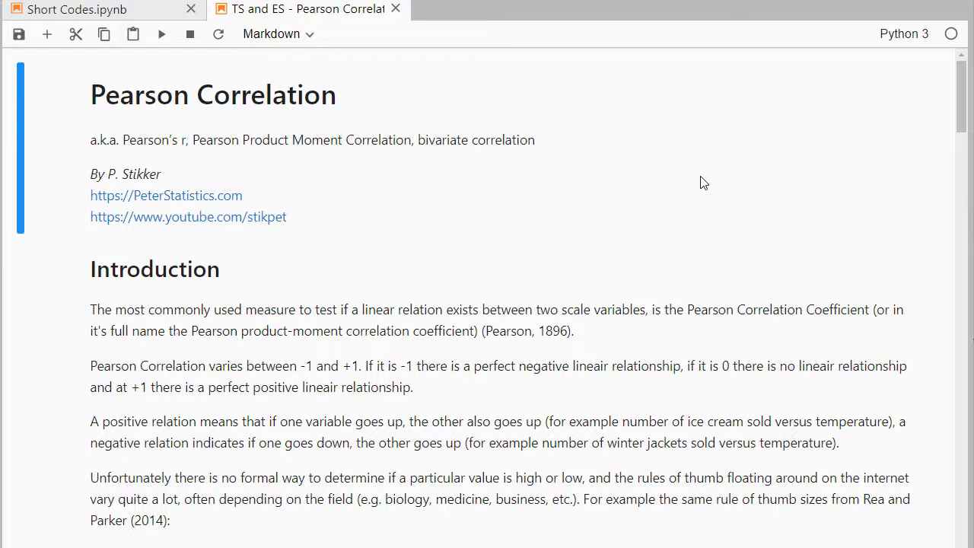
mouse_move(515, 338)
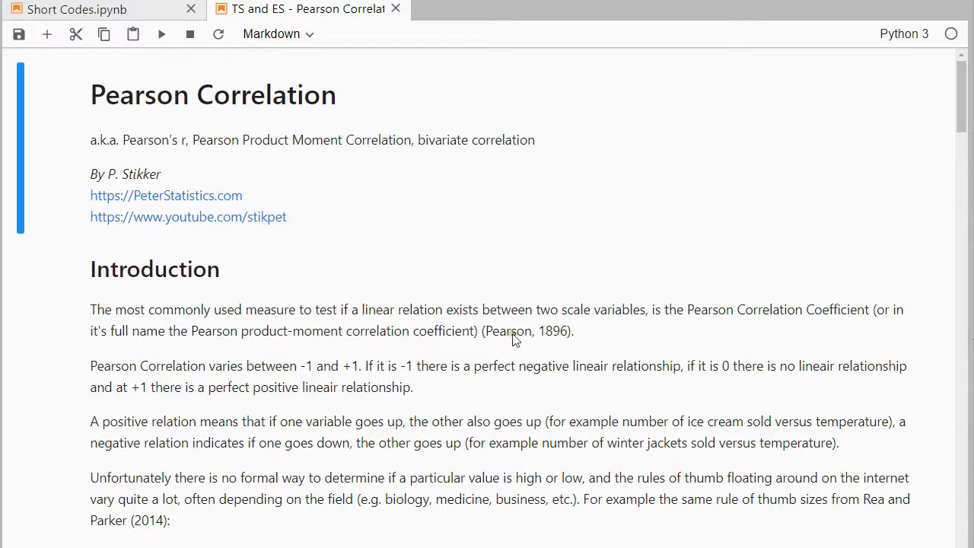
mouse_move(706, 331)
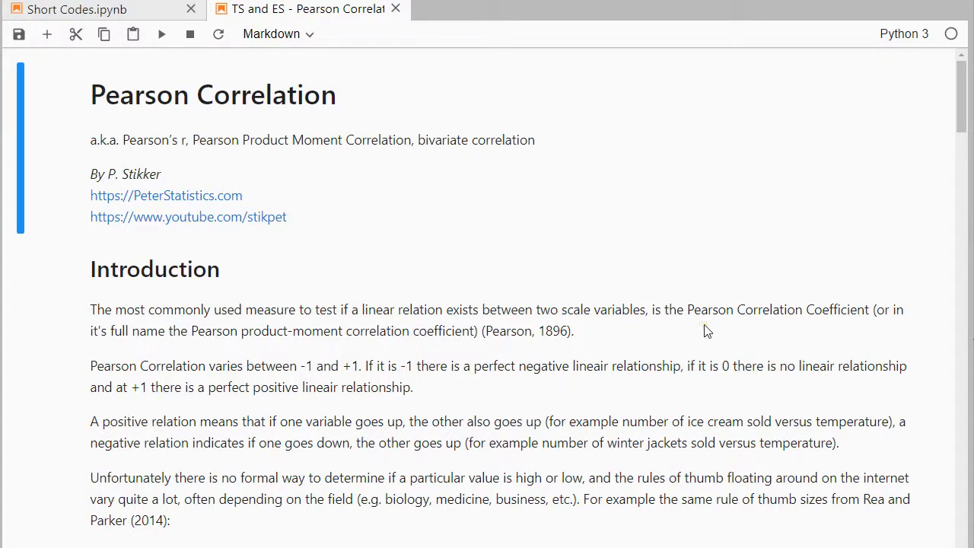
mouse_move(390, 344)
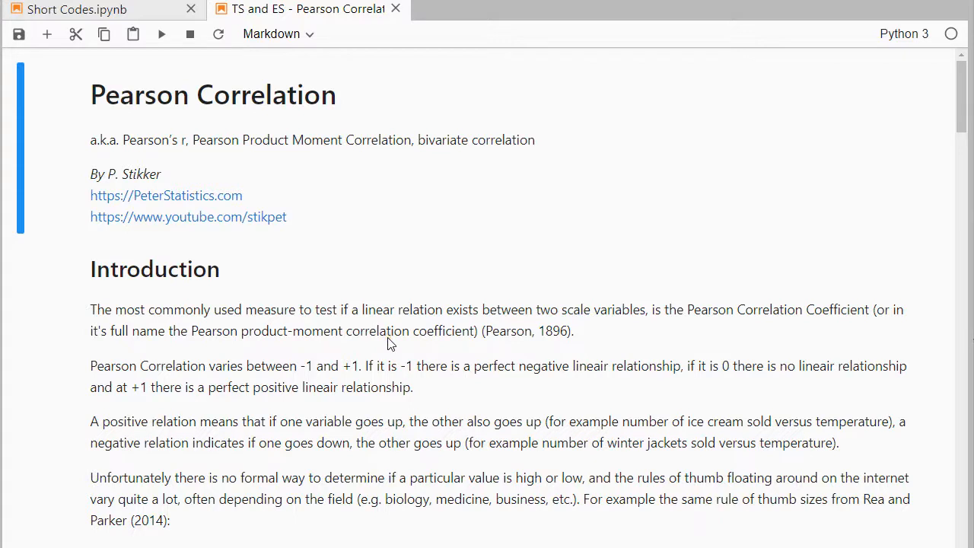
mouse_move(363, 338)
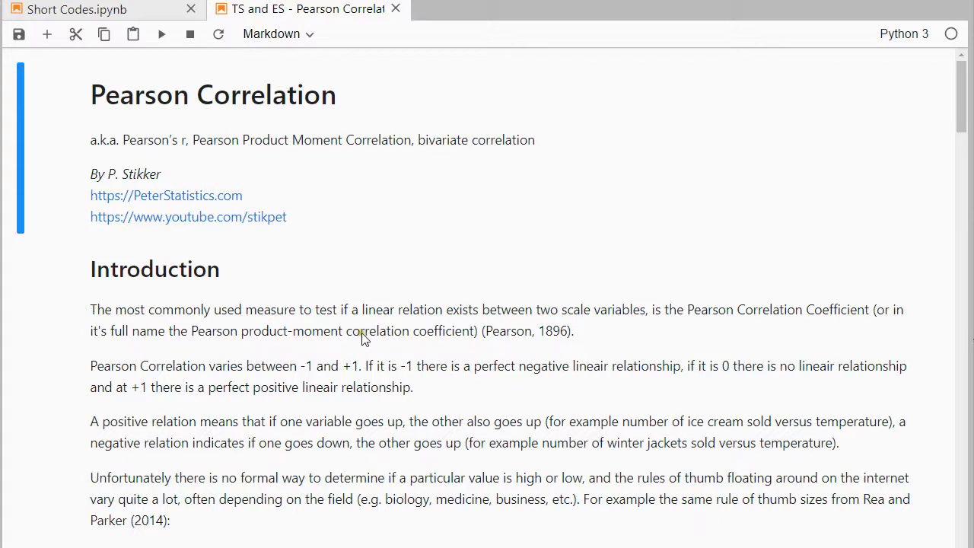
mouse_move(556, 326)
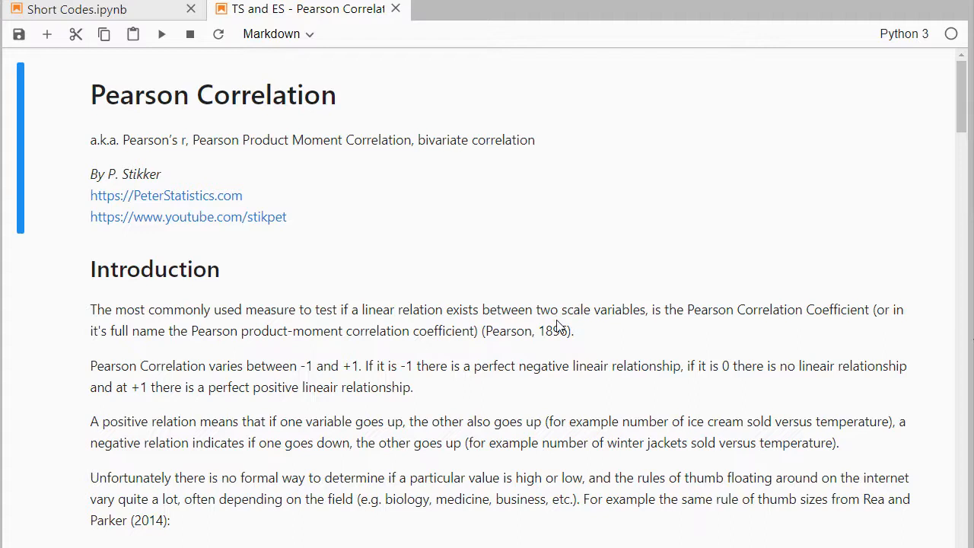
Scroll the notebook down to the |r| rules-of-thumb table and the Example section
scroll("down", 3)
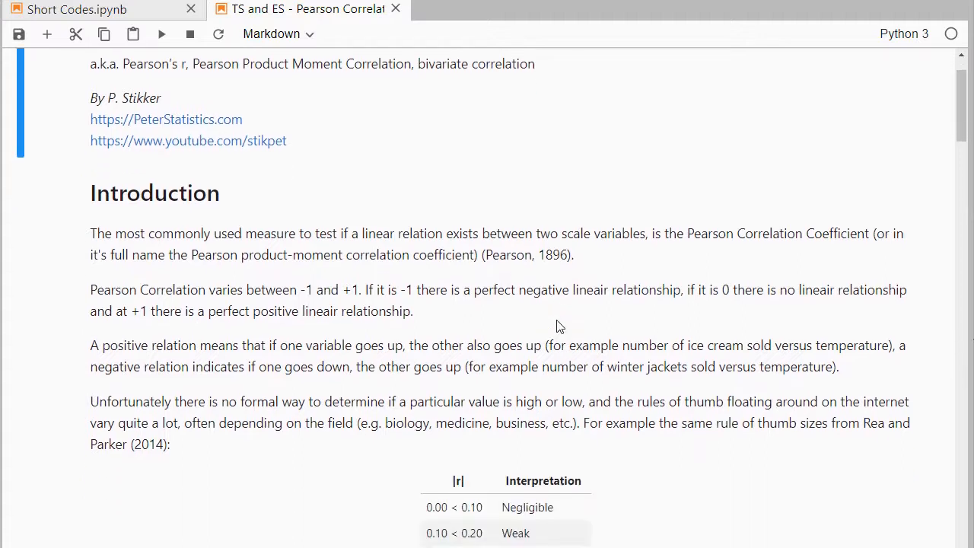
mouse_move(354, 305)
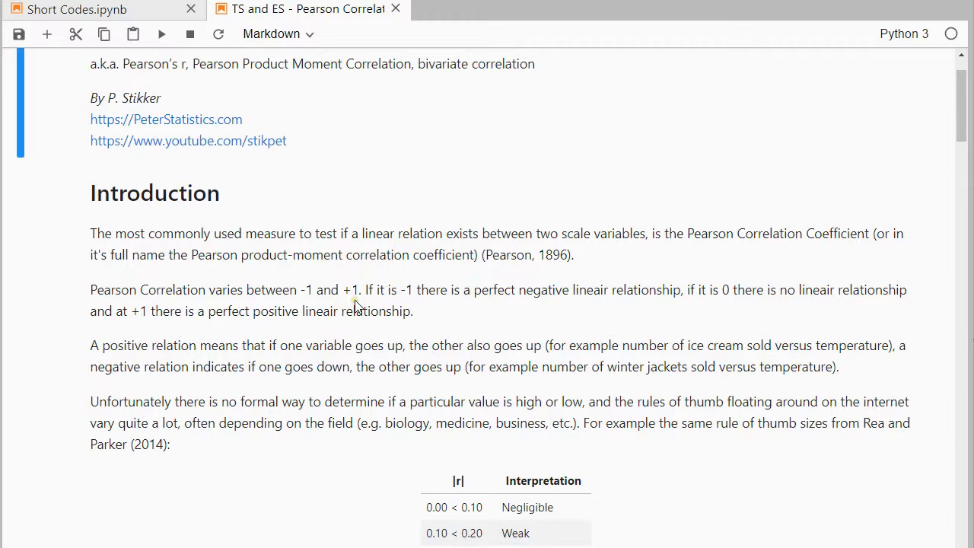
mouse_move(416, 304)
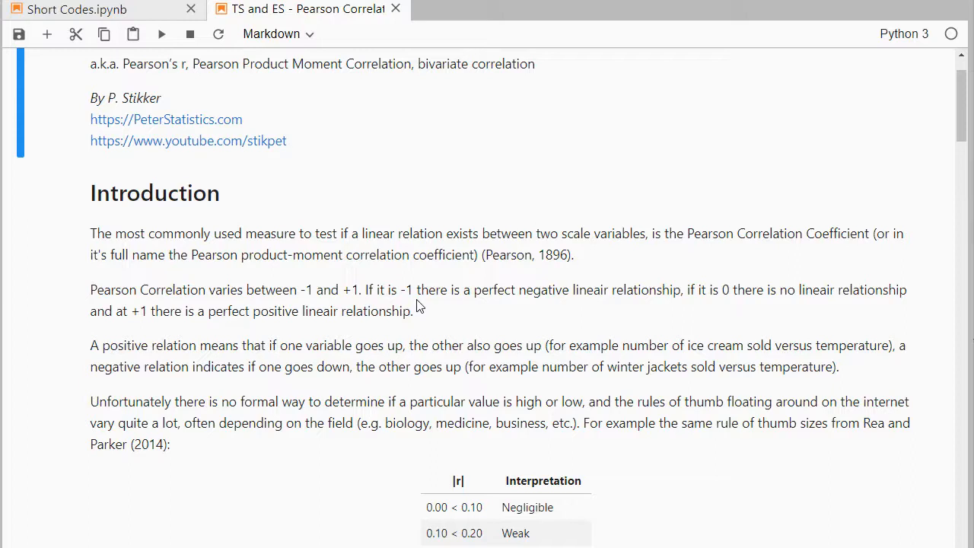
mouse_move(378, 362)
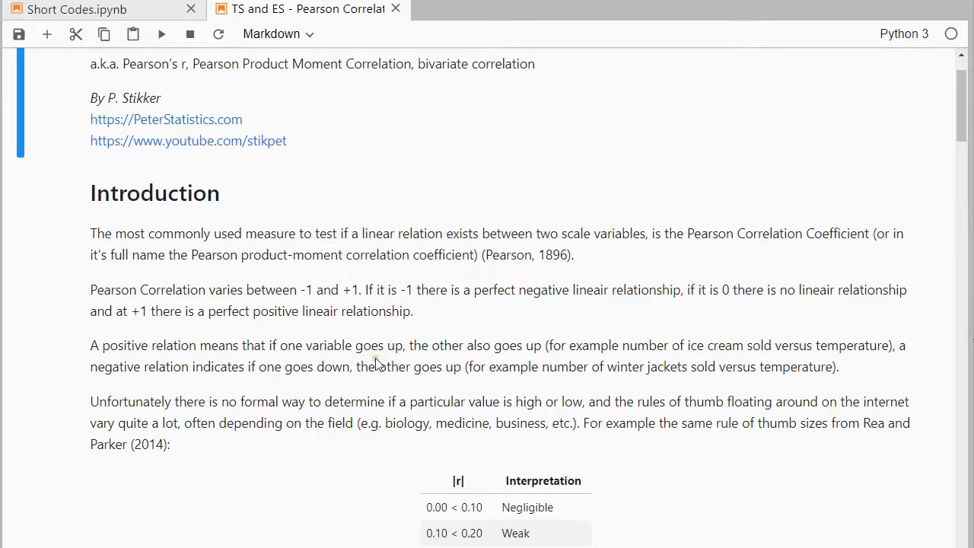
mouse_move(399, 364)
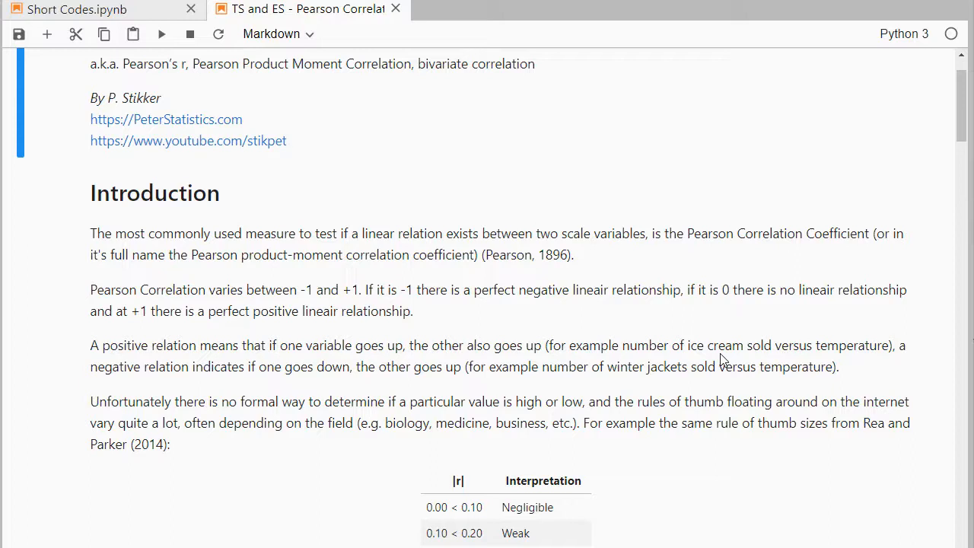
mouse_move(368, 383)
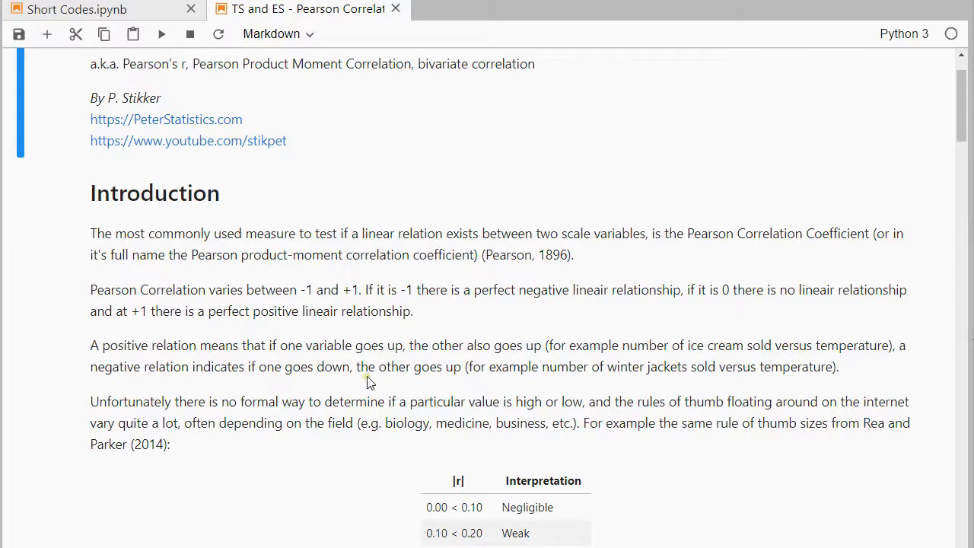
mouse_move(678, 383)
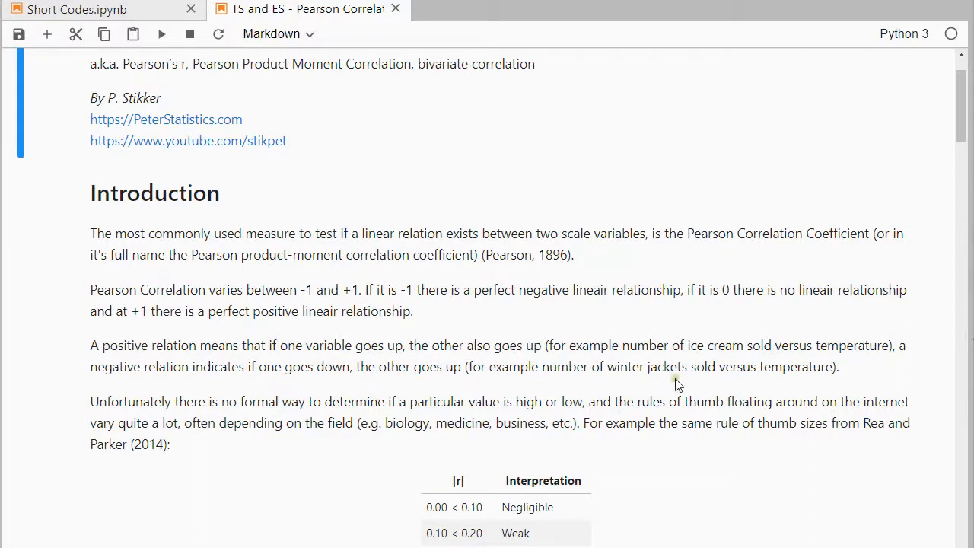
mouse_move(779, 380)
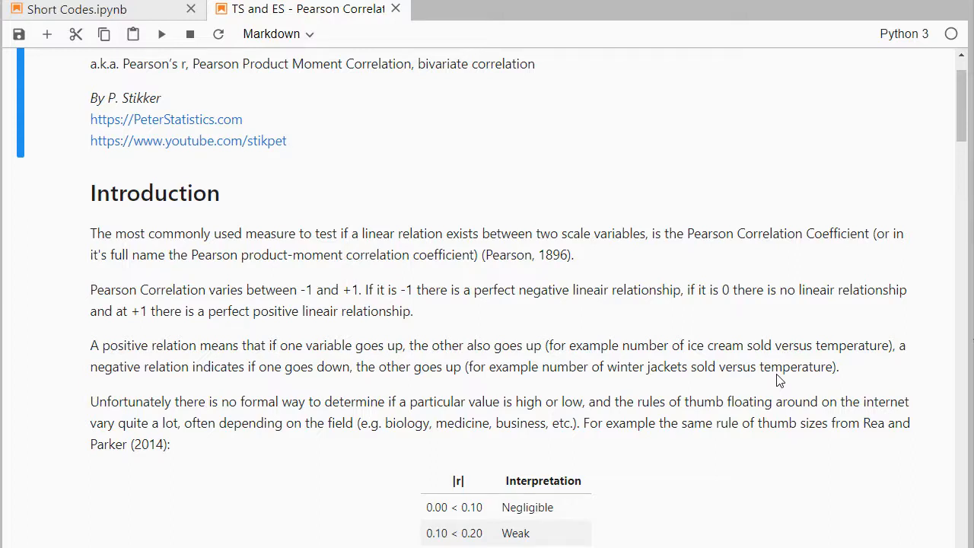
mouse_move(657, 386)
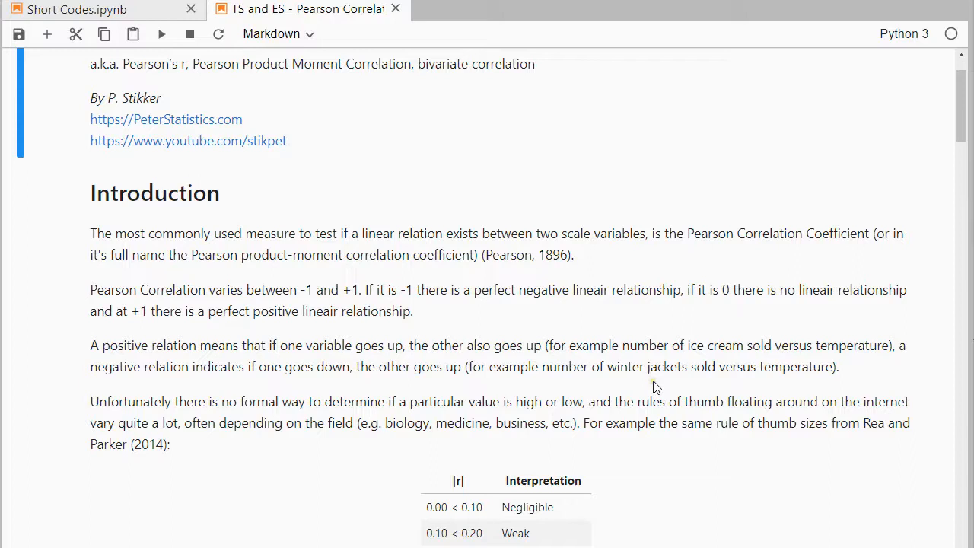
scroll("down", 3)
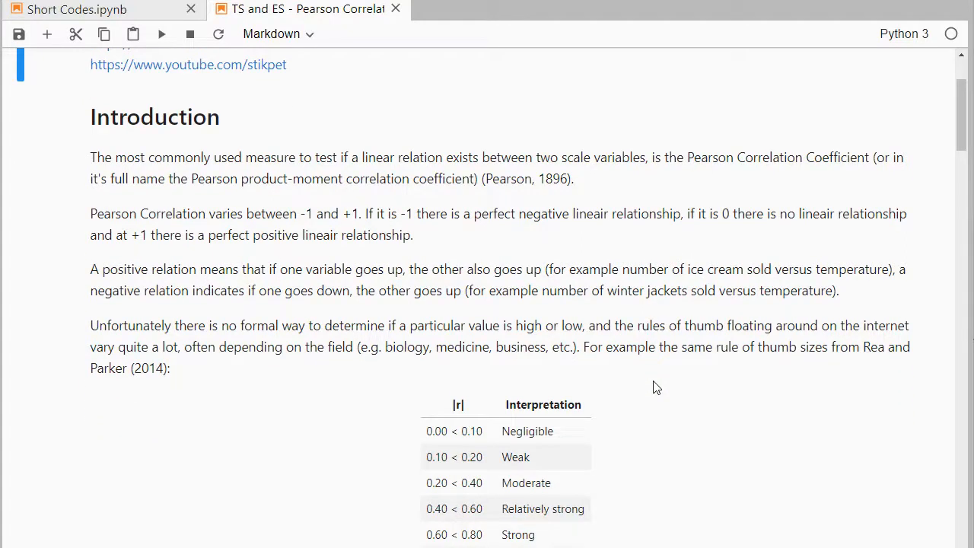
scroll("down", 3)
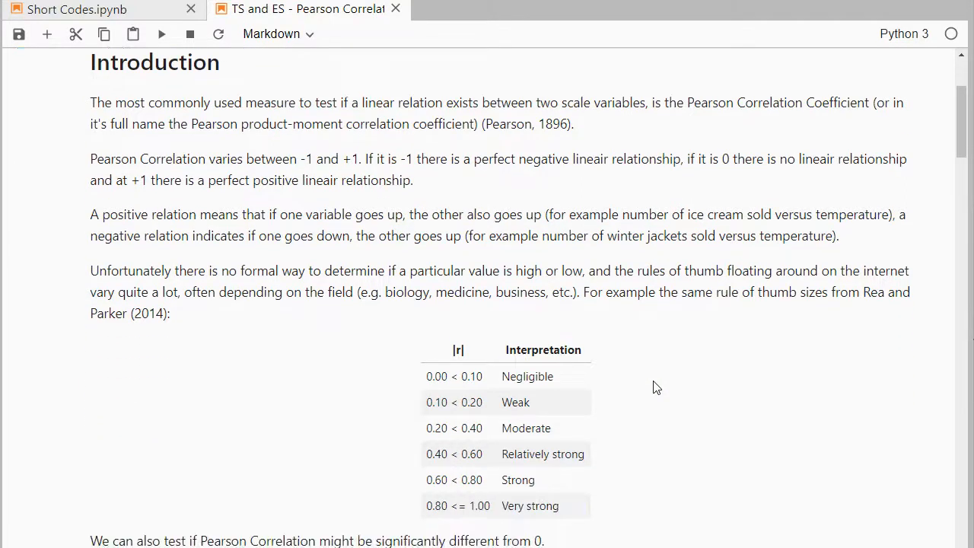
scroll("down", 3)
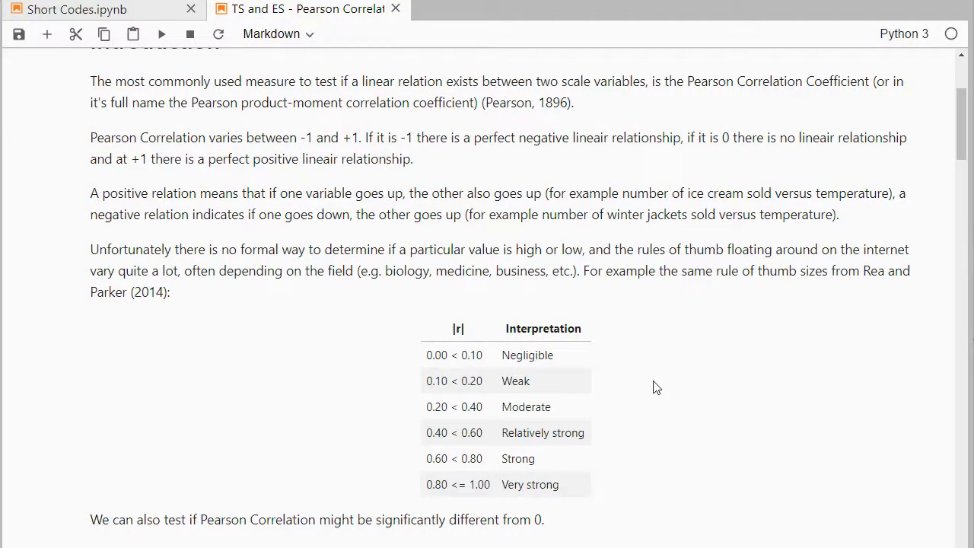
scroll("down", 3)
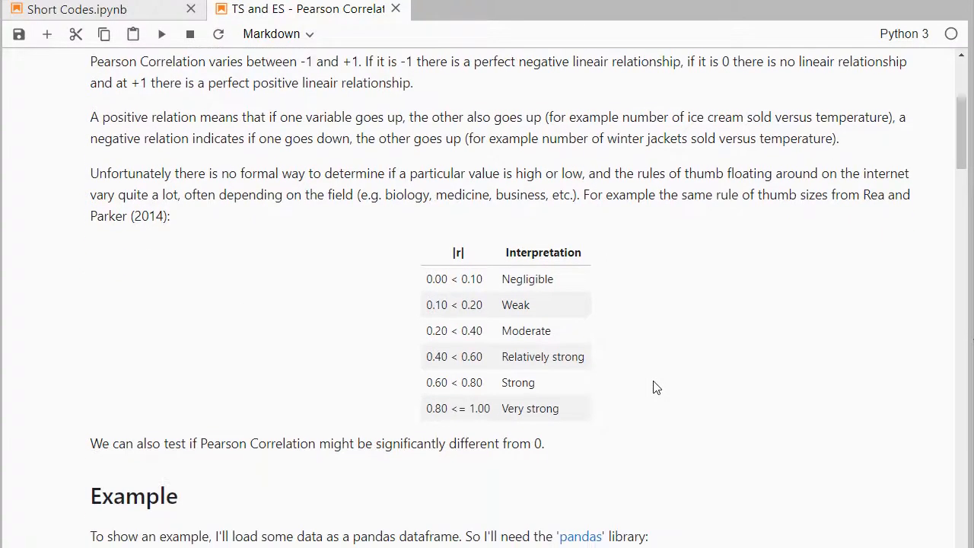
mouse_move(464, 252)
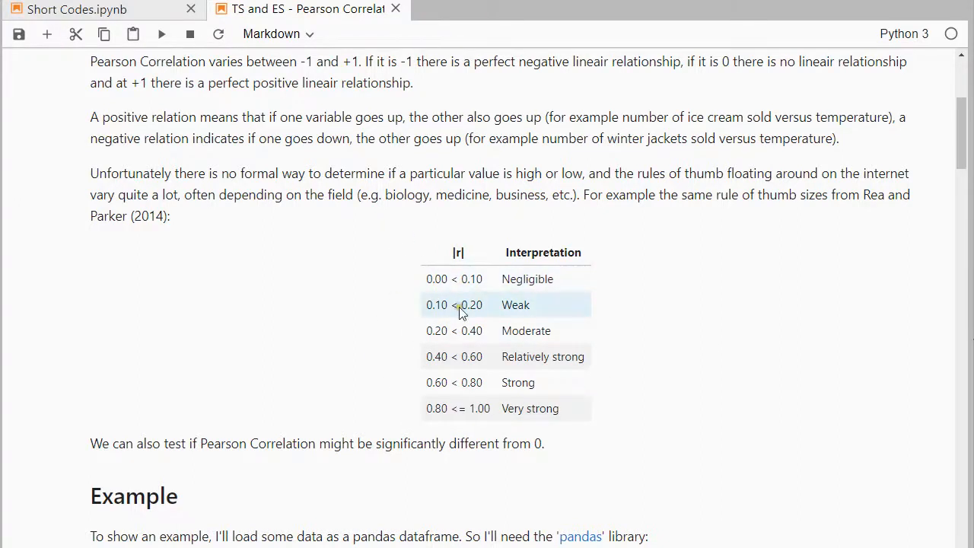
mouse_move(627, 390)
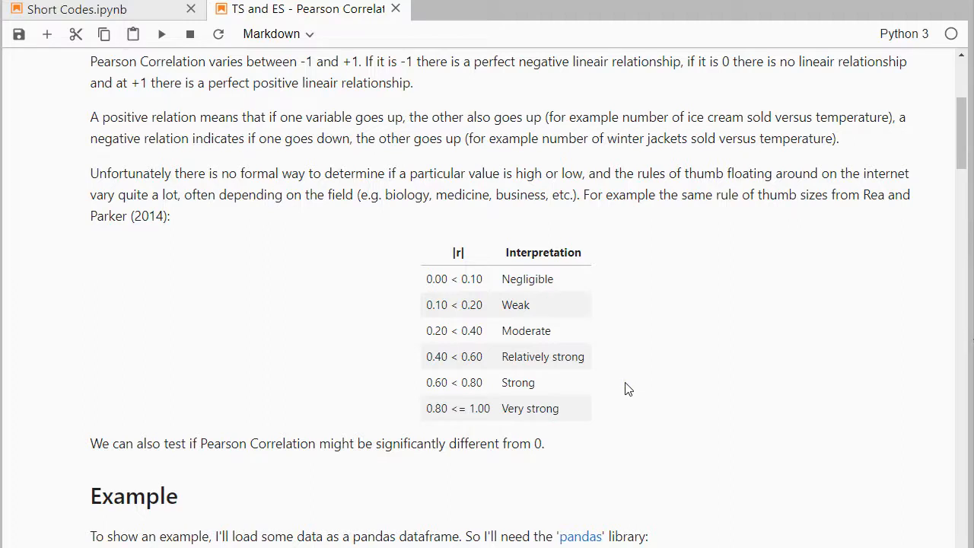
scroll("down", 3)
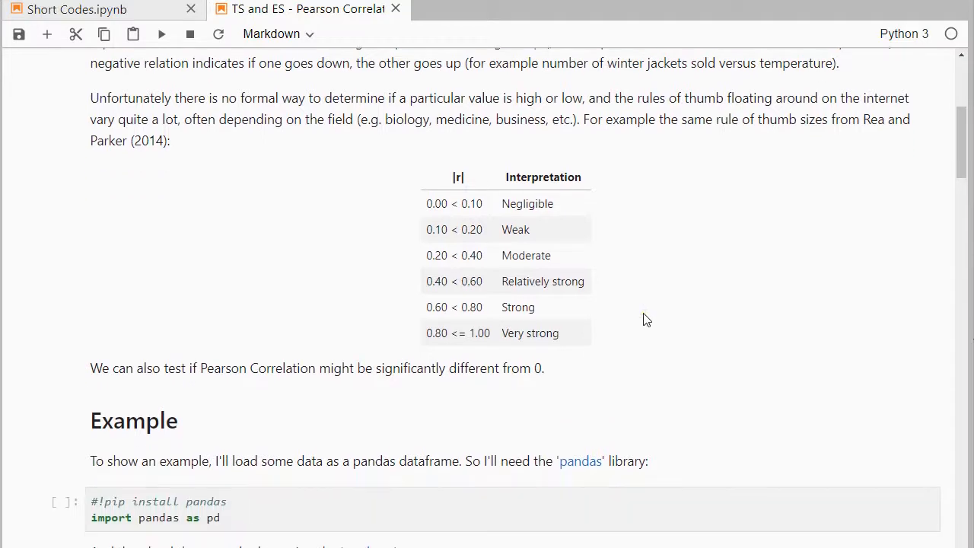
Scroll to bring the Example section's pandas import and CSV cells into view
scroll("down", 3)
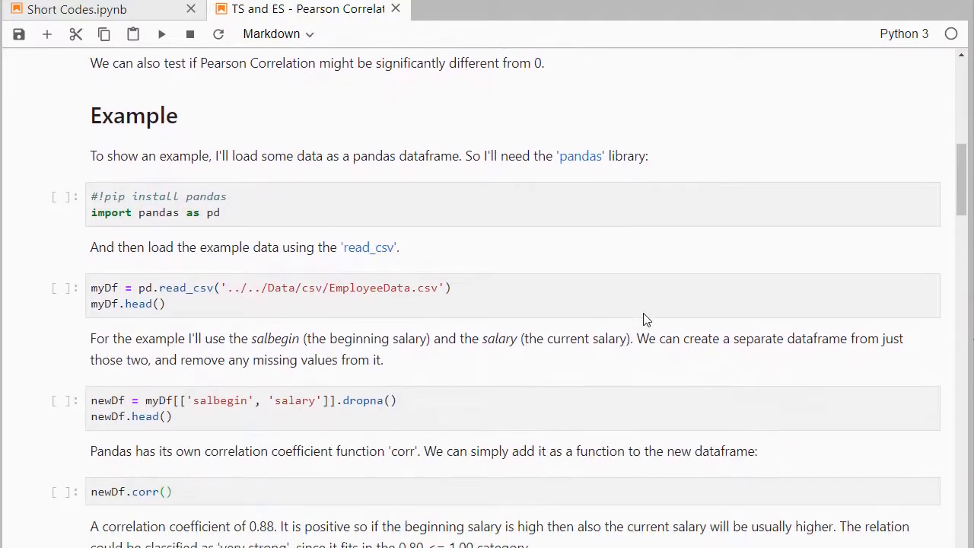
mouse_move(280, 242)
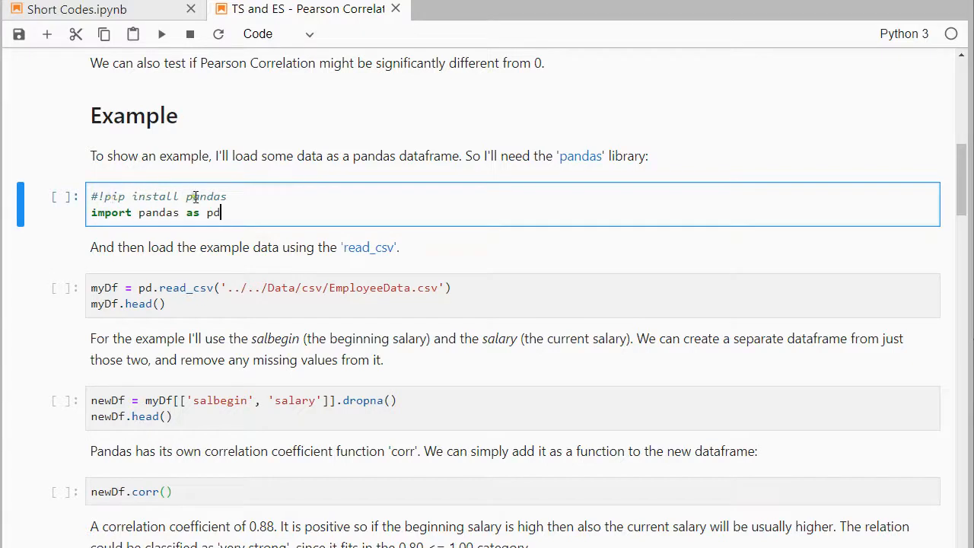
mouse_move(242, 213)
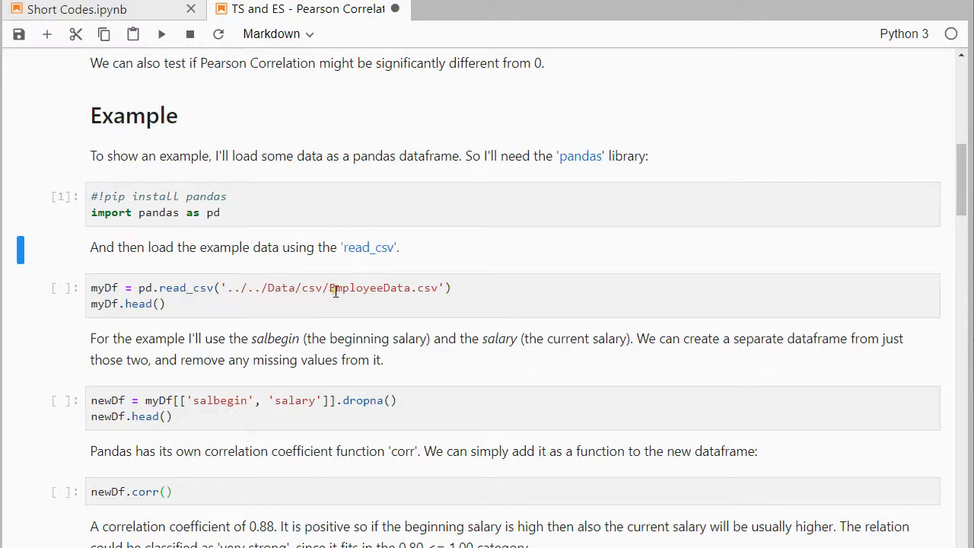
Run the cell that reads the employee CSV, showing its first five rows
left_click(332, 295)
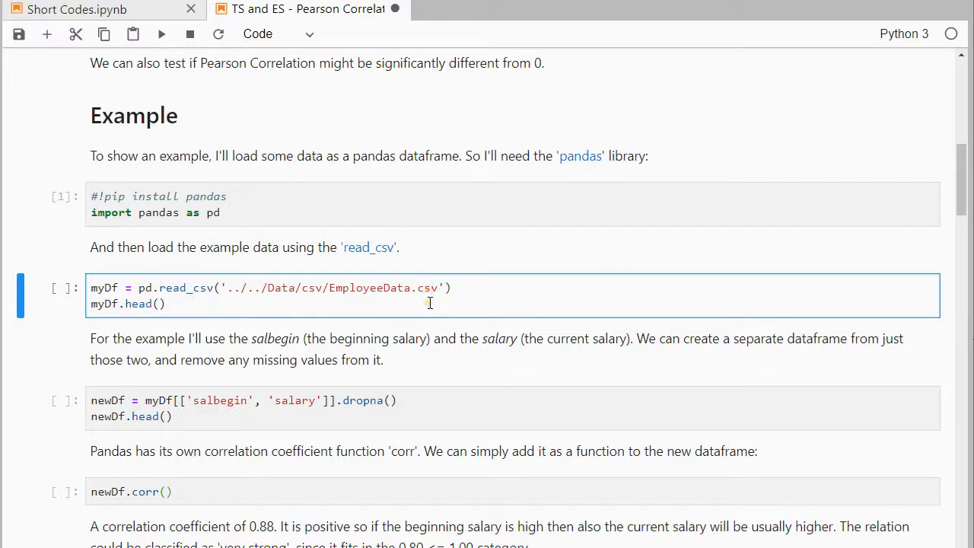
key("shift+enter")
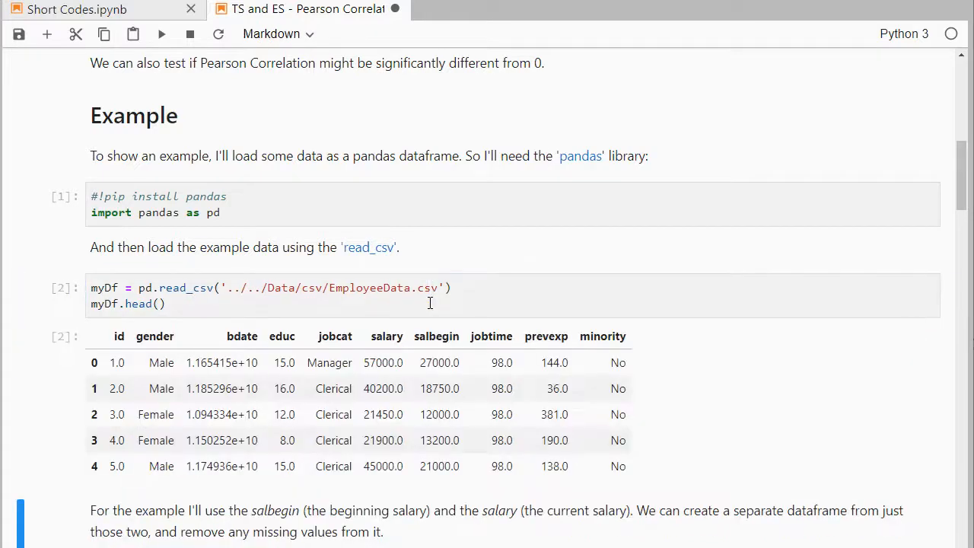
scroll("down", 3)
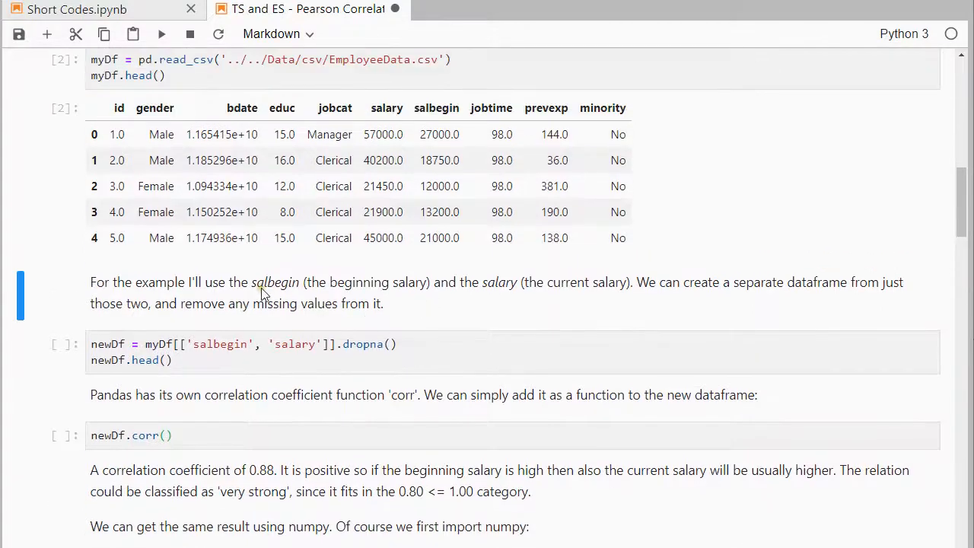
mouse_move(441, 125)
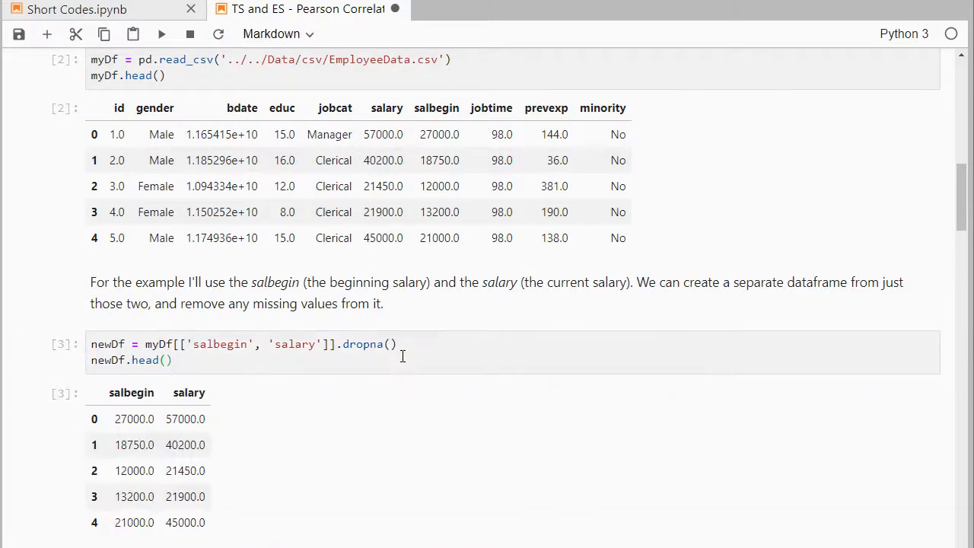
Enter edit mode in the newDf.corr() code cell
scroll("down", 3)
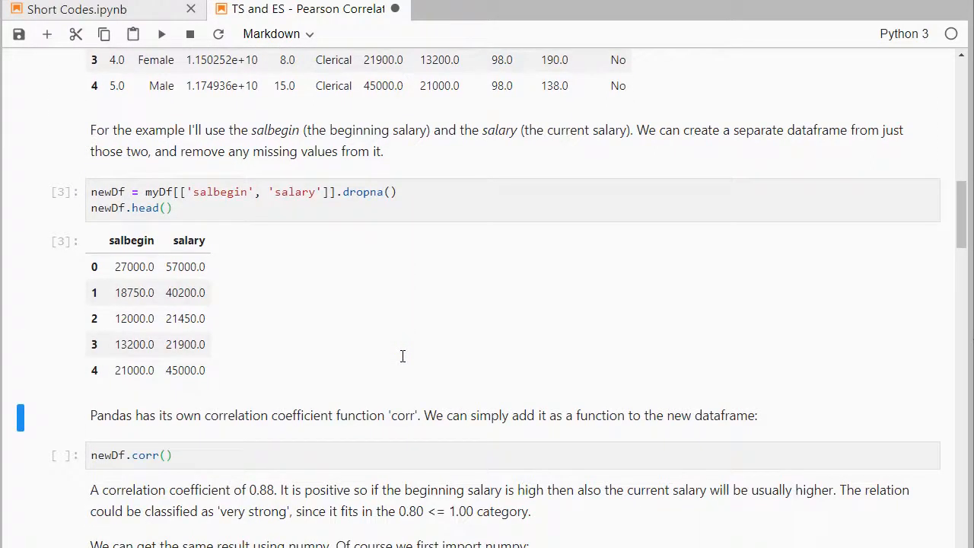
scroll("down", 3)
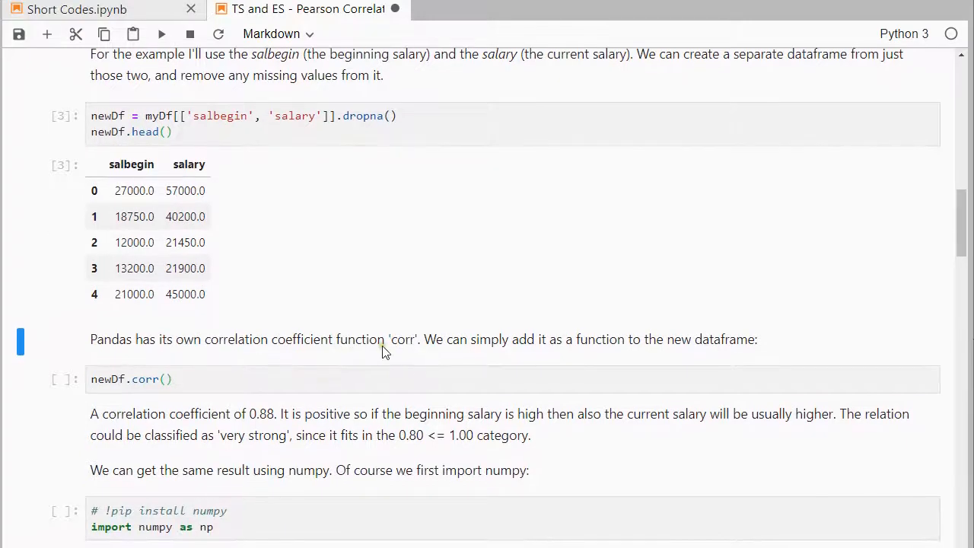
left_click(93, 379)
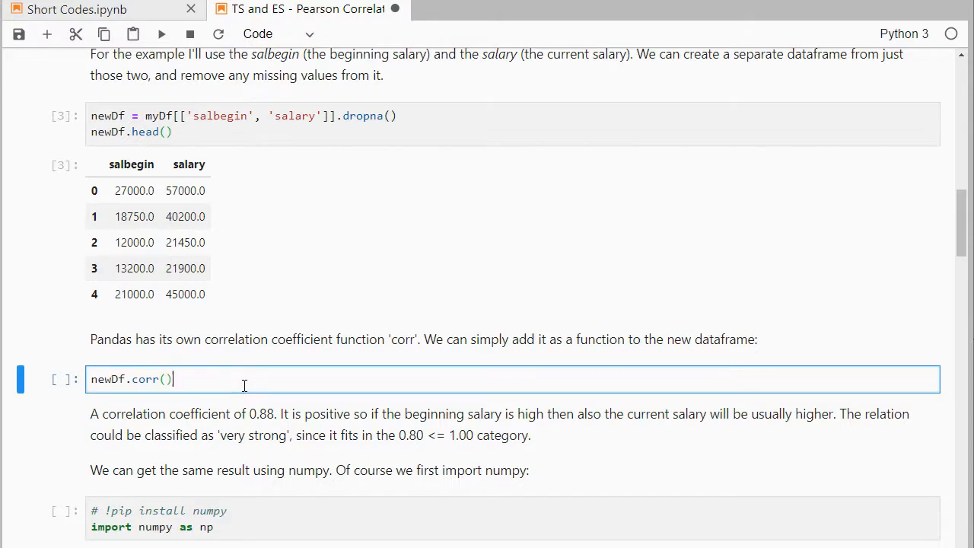
Run newDf.corr(), giving 0.880117 between salbegin and salary
key("shift+enter")
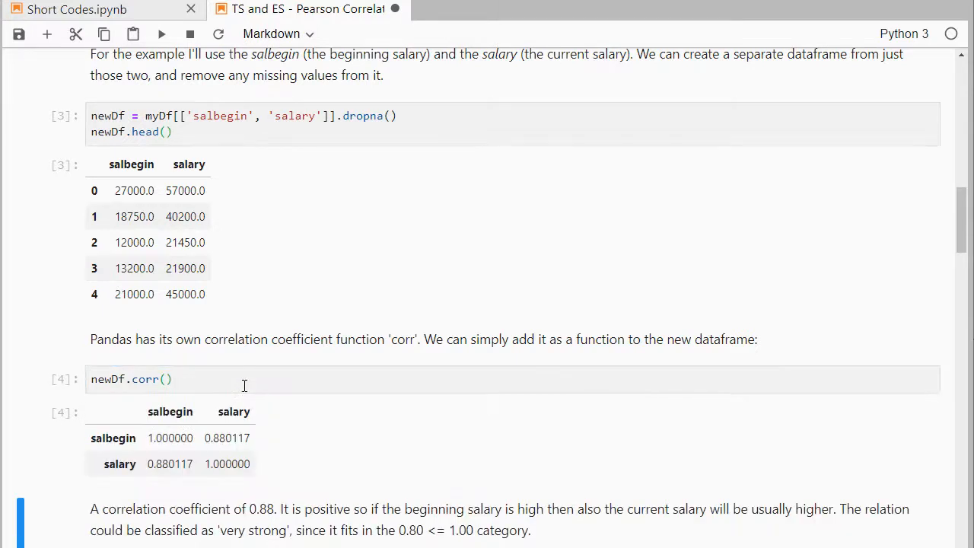
scroll("down", 3)
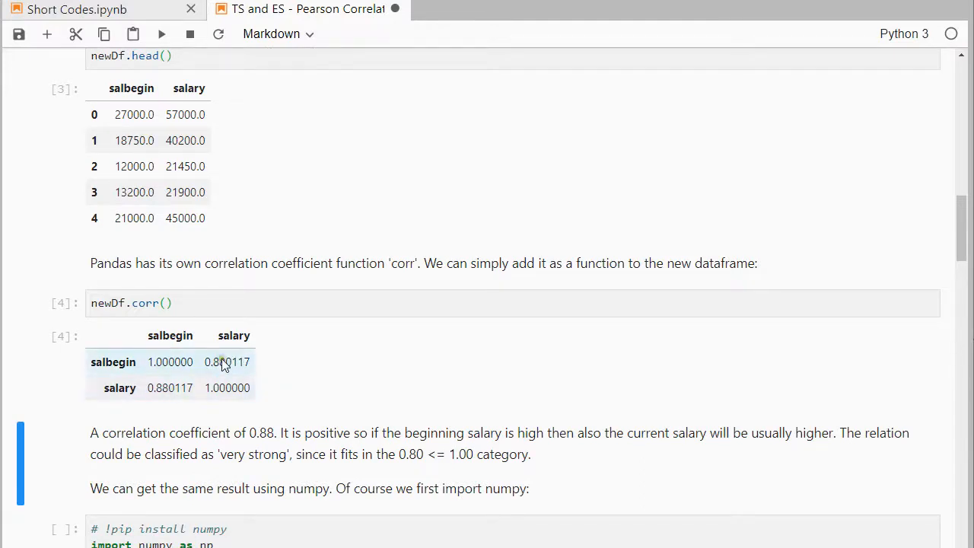
mouse_move(235, 371)
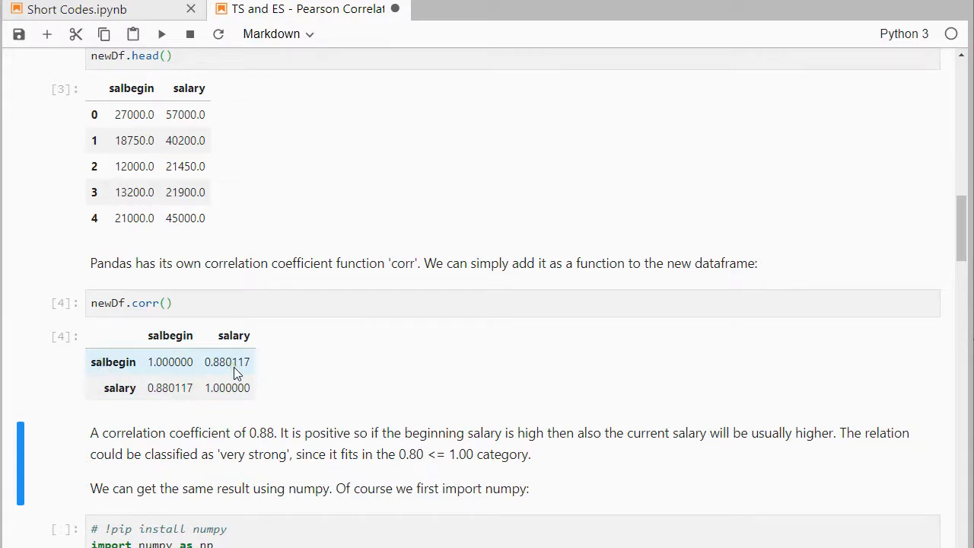
mouse_move(205, 367)
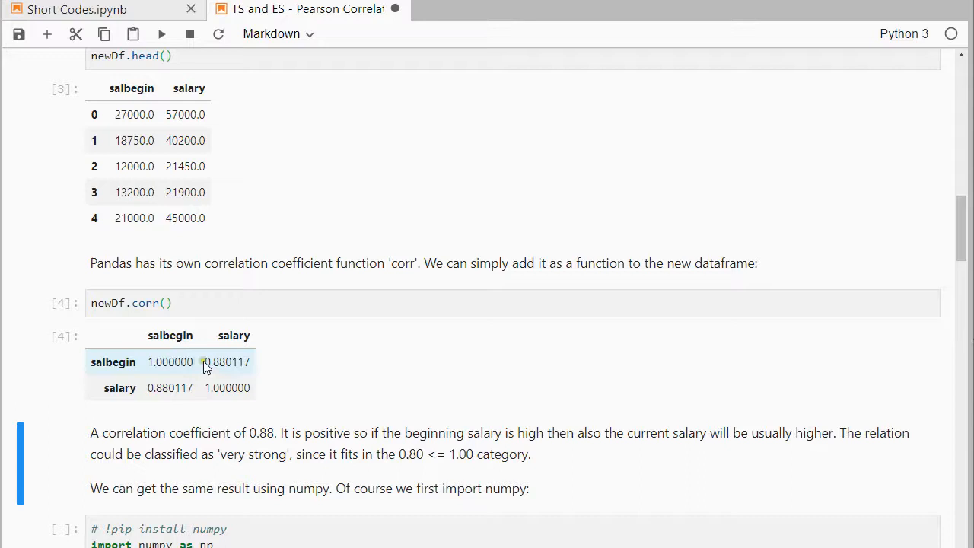
mouse_move(231, 362)
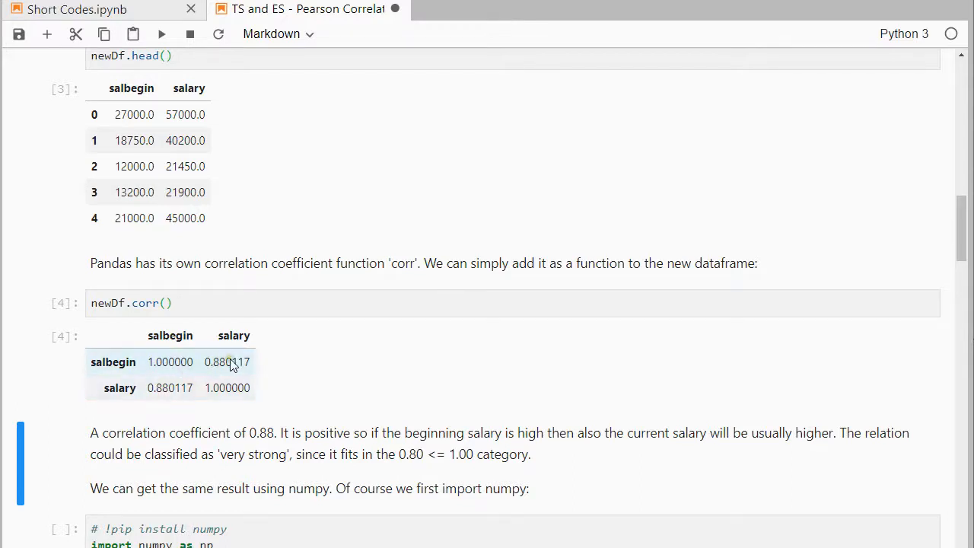
mouse_move(232, 366)
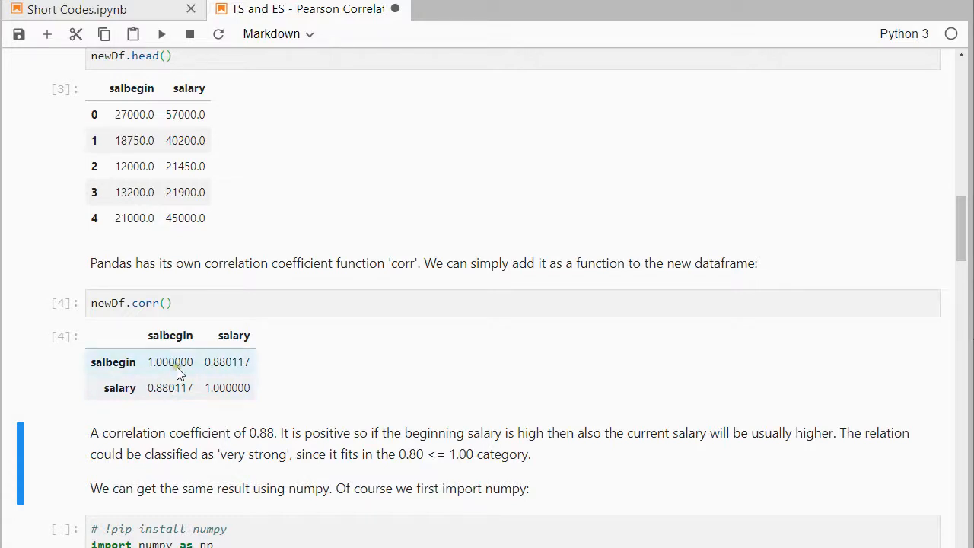
mouse_move(167, 371)
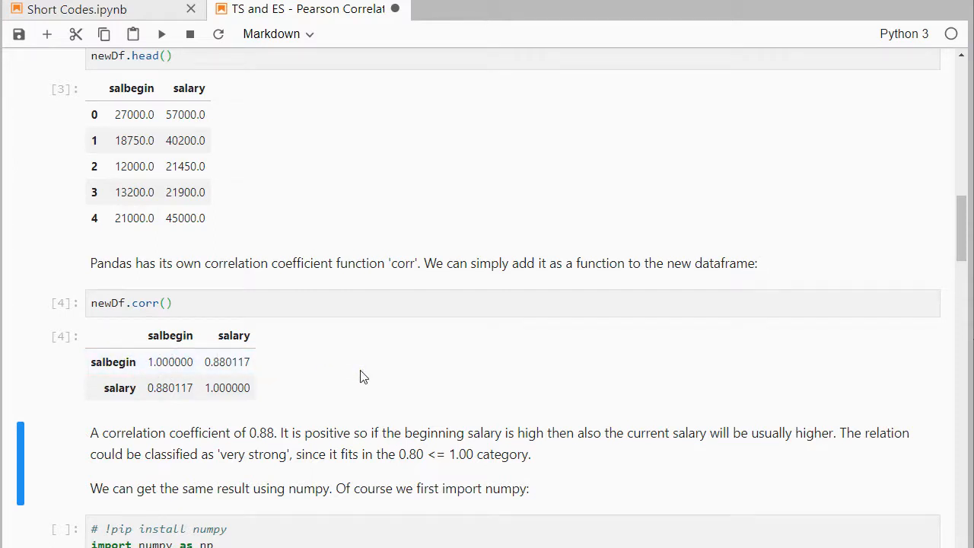
scroll("down", 3)
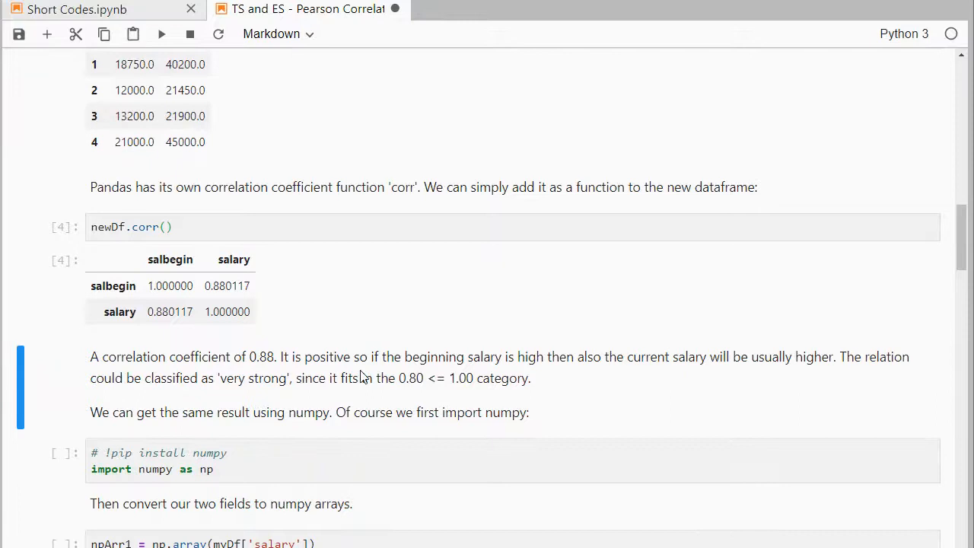
Run the numpy import, array and np.corrcoef cells, returning 0.88011747
scroll("down", 3)
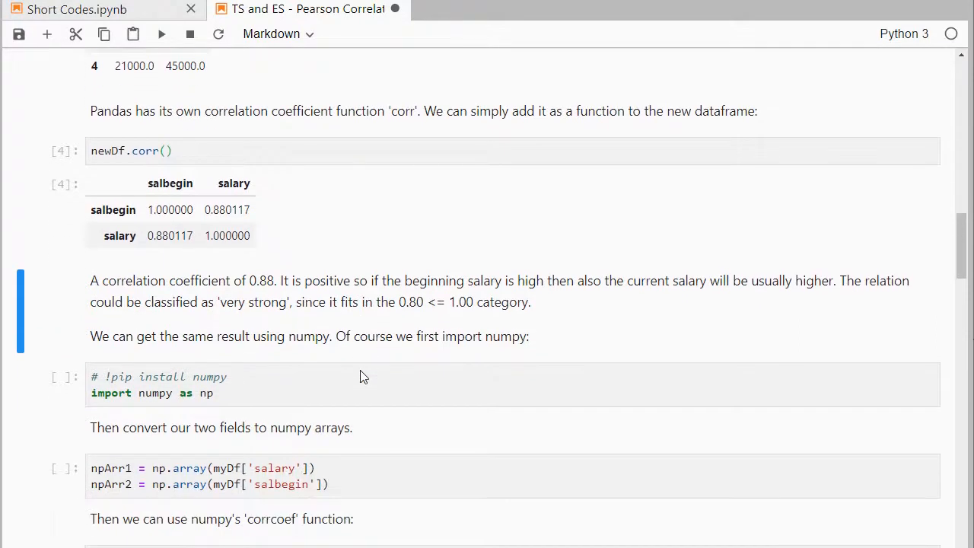
left_click(255, 393)
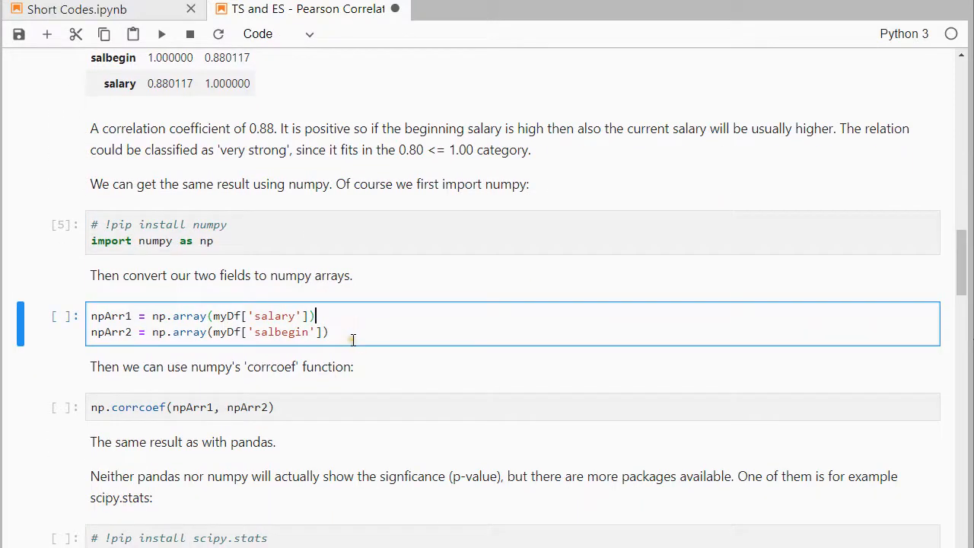
mouse_move(365, 332)
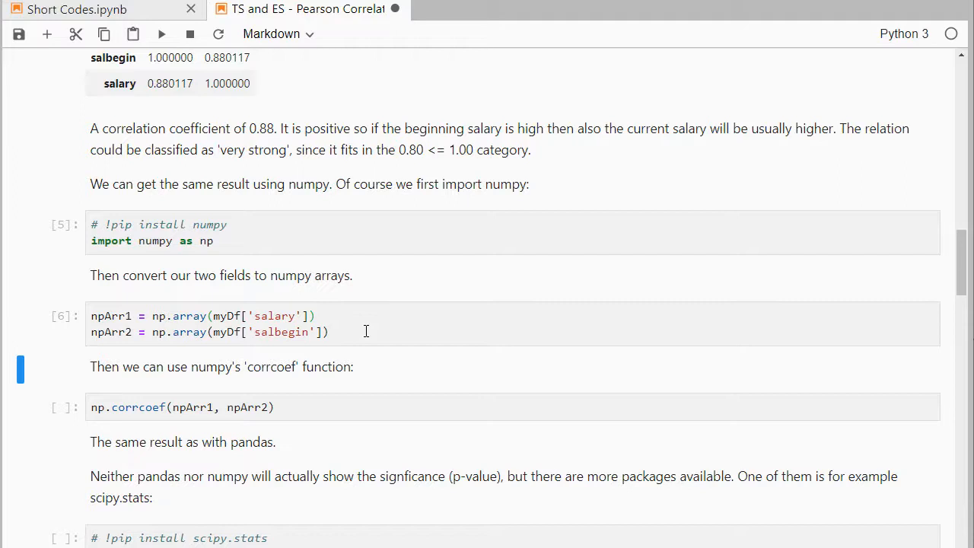
scroll("down", 3)
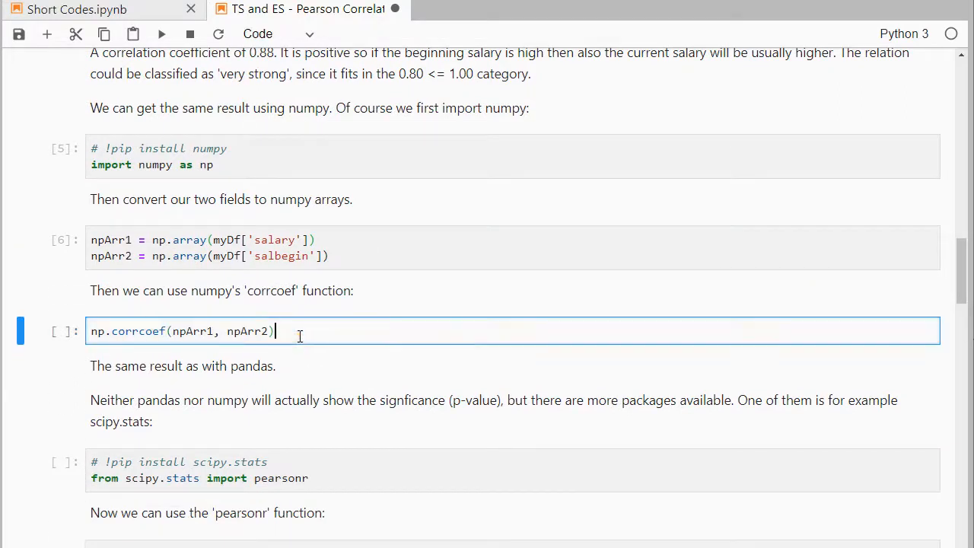
key("shift+enter")
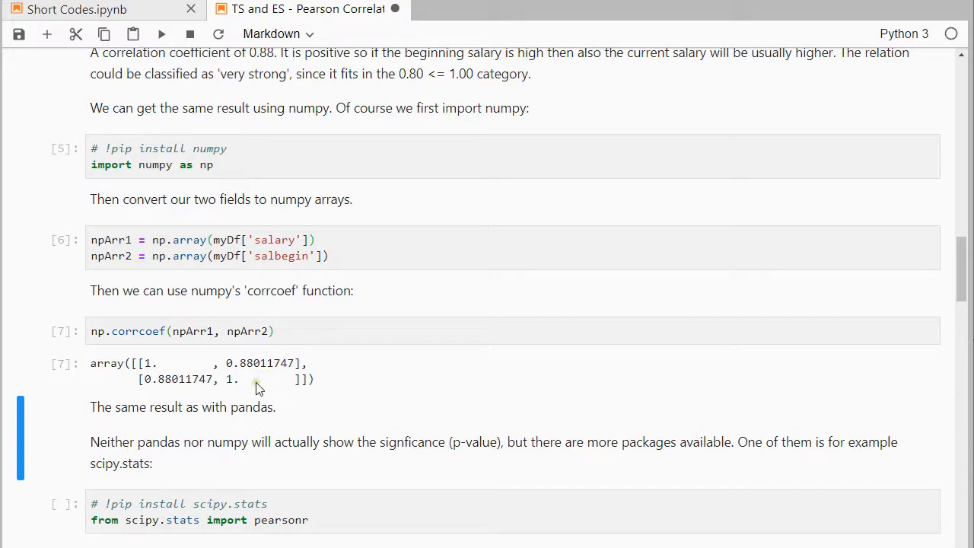
mouse_move(276, 378)
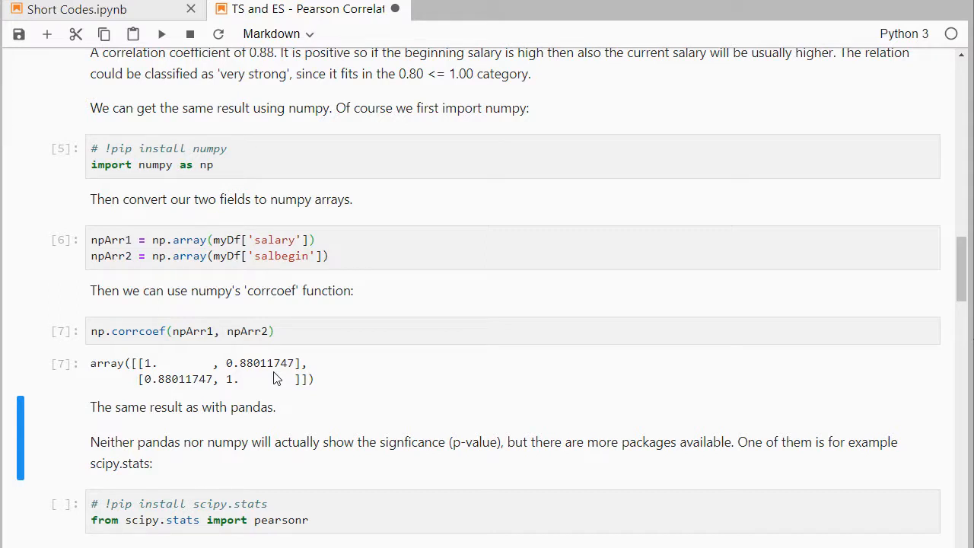
mouse_move(265, 367)
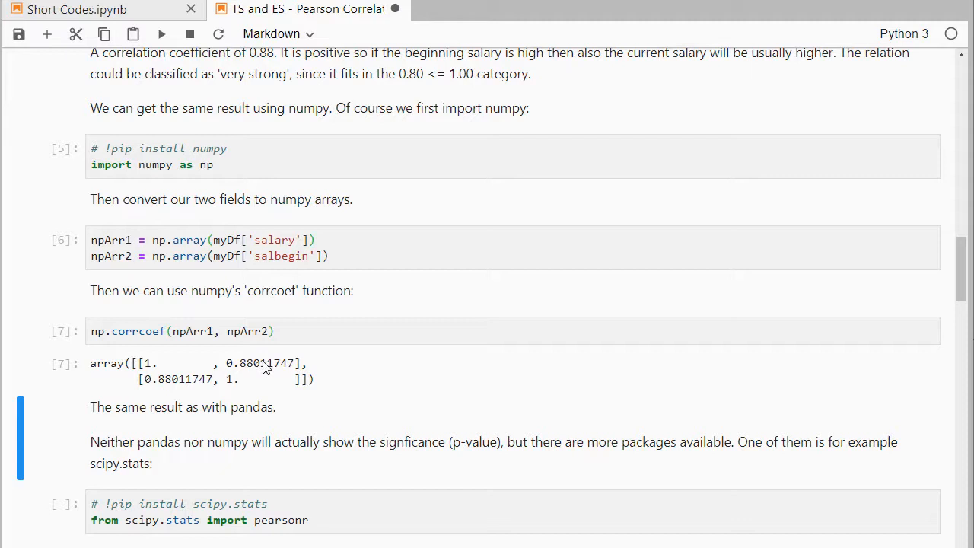
scroll("down", 3)
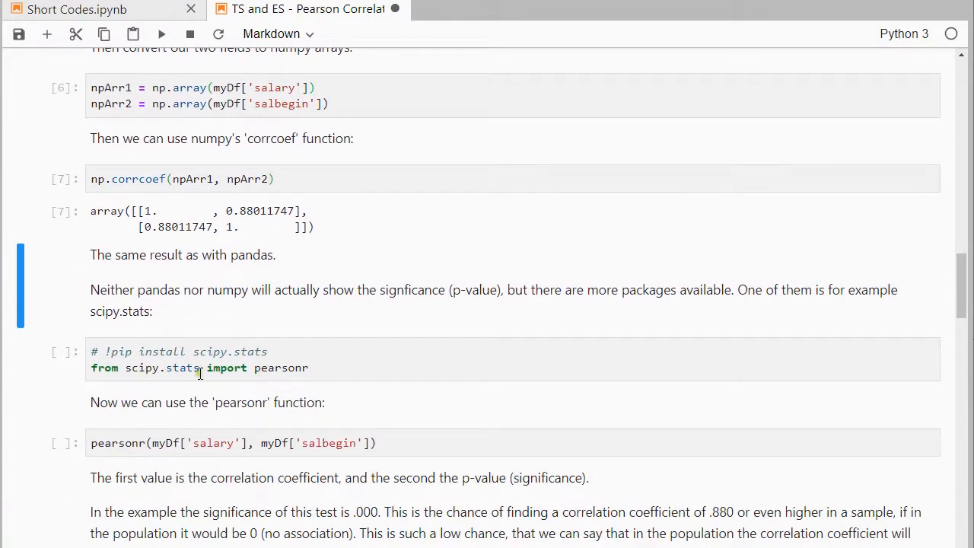
left_click(289, 366)
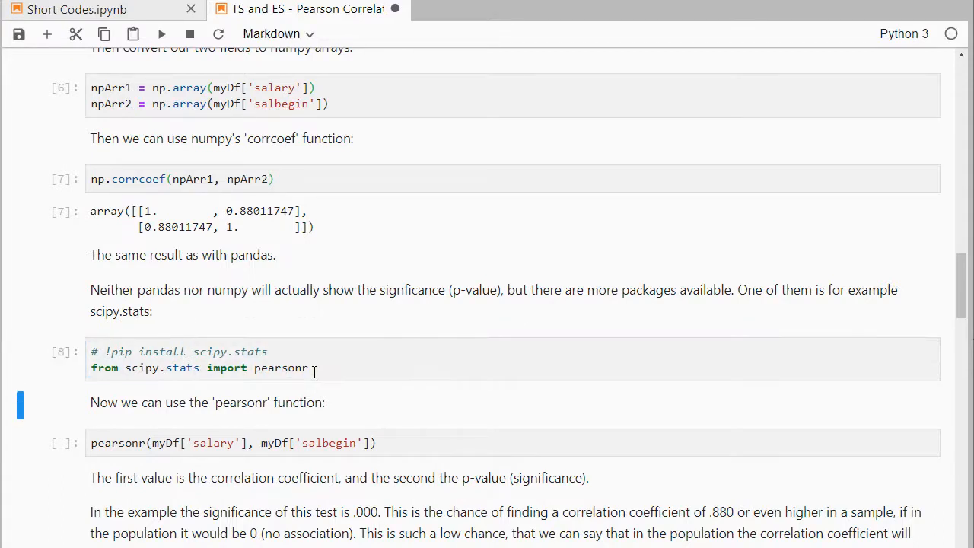
scroll("down", 3)
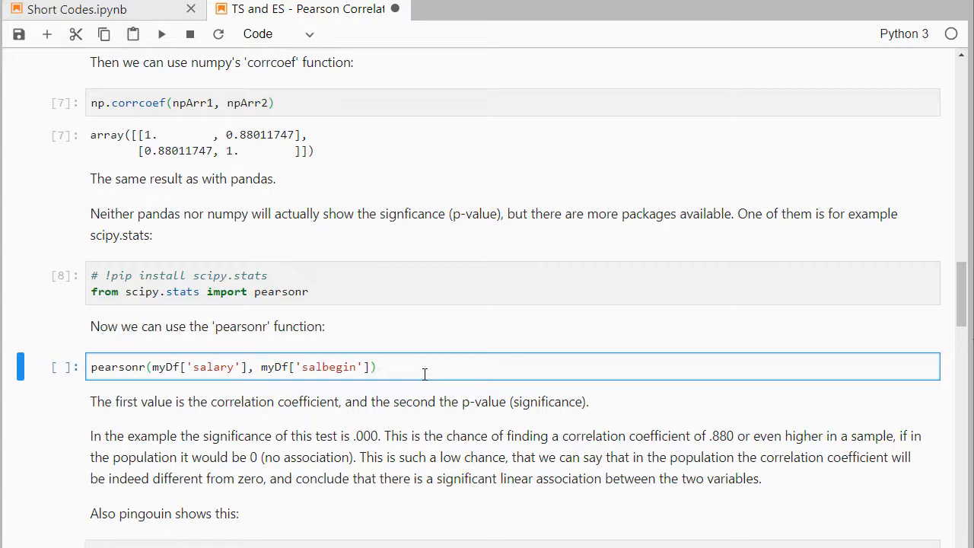
left_click(376, 367)
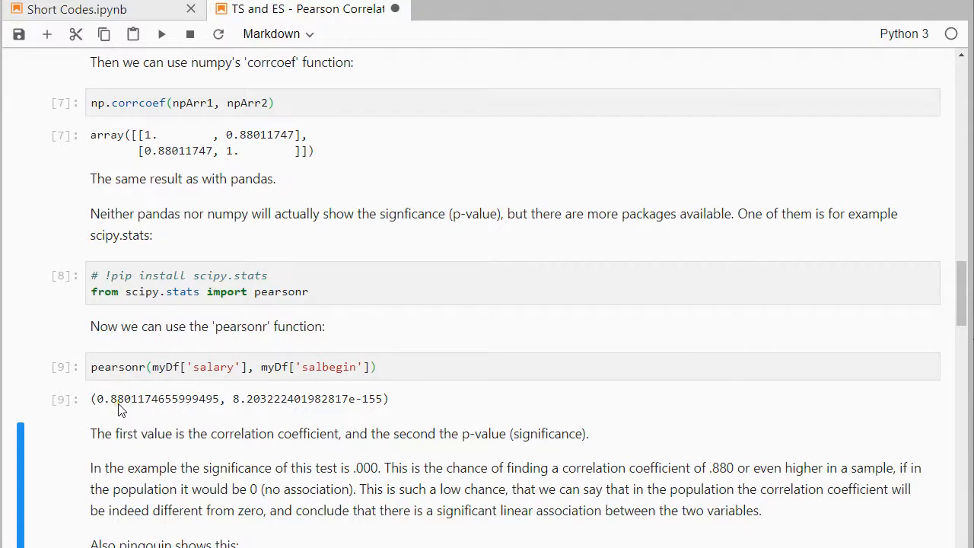
mouse_move(148, 411)
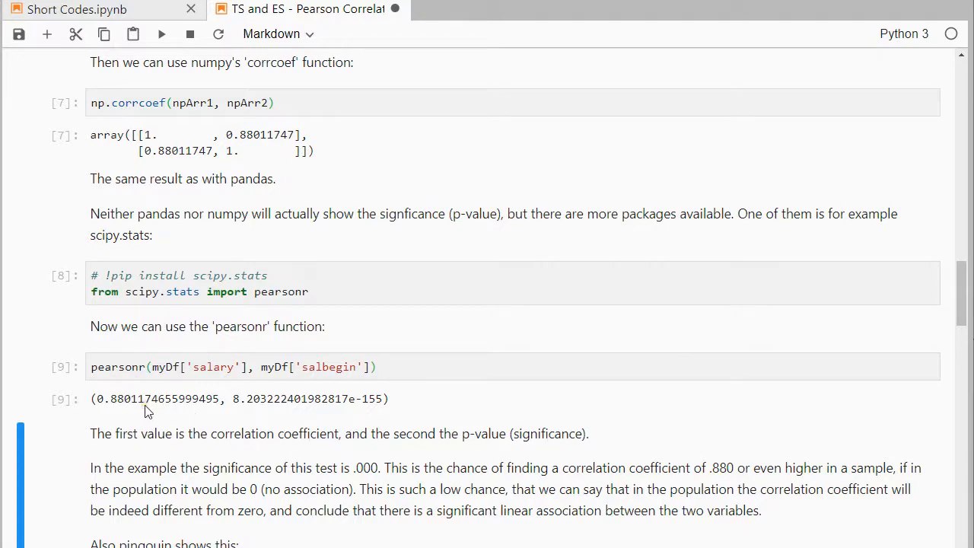
mouse_move(342, 411)
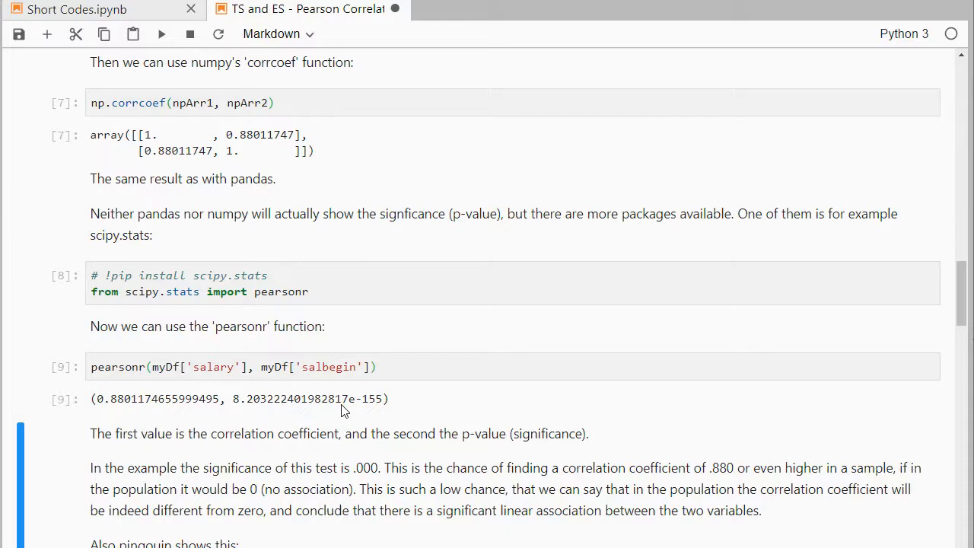
mouse_move(359, 411)
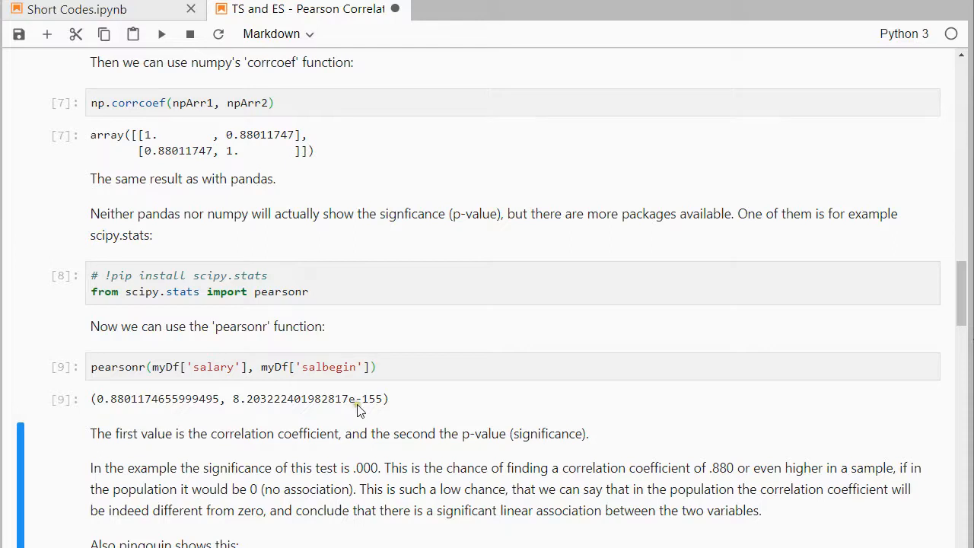
mouse_move(383, 407)
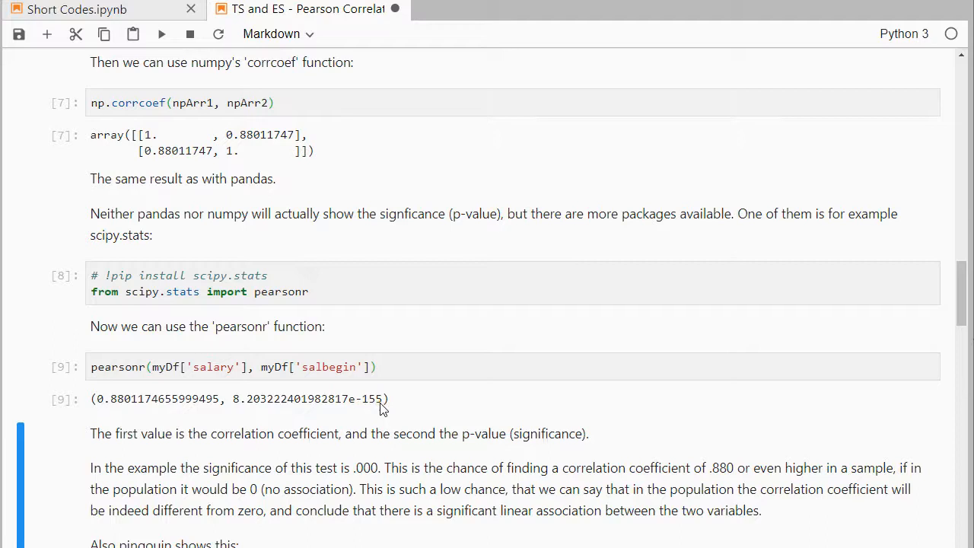
mouse_move(368, 411)
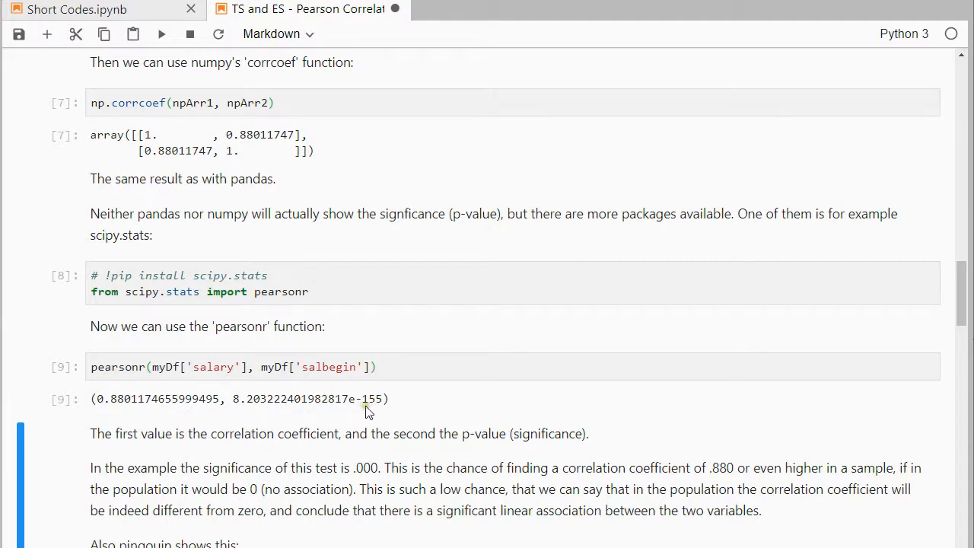
mouse_move(238, 410)
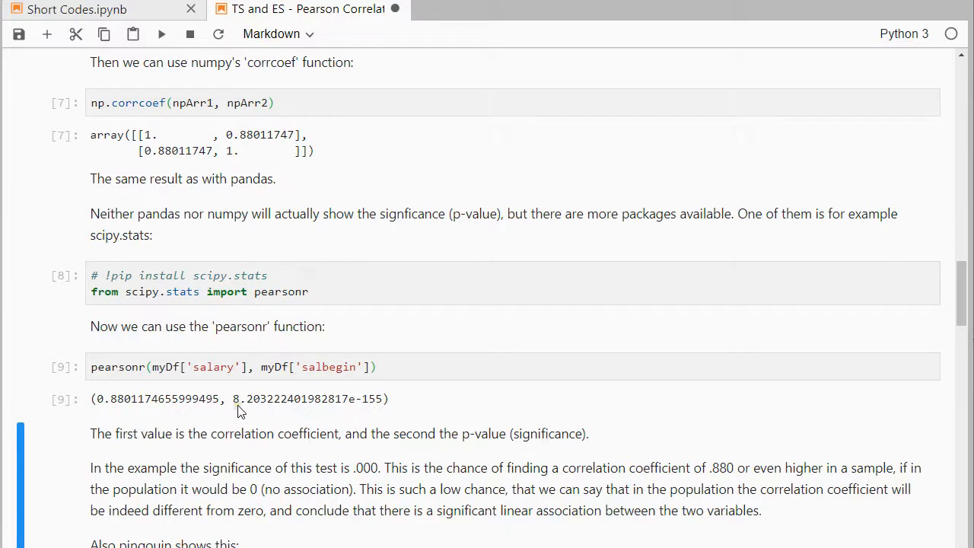
mouse_move(347, 414)
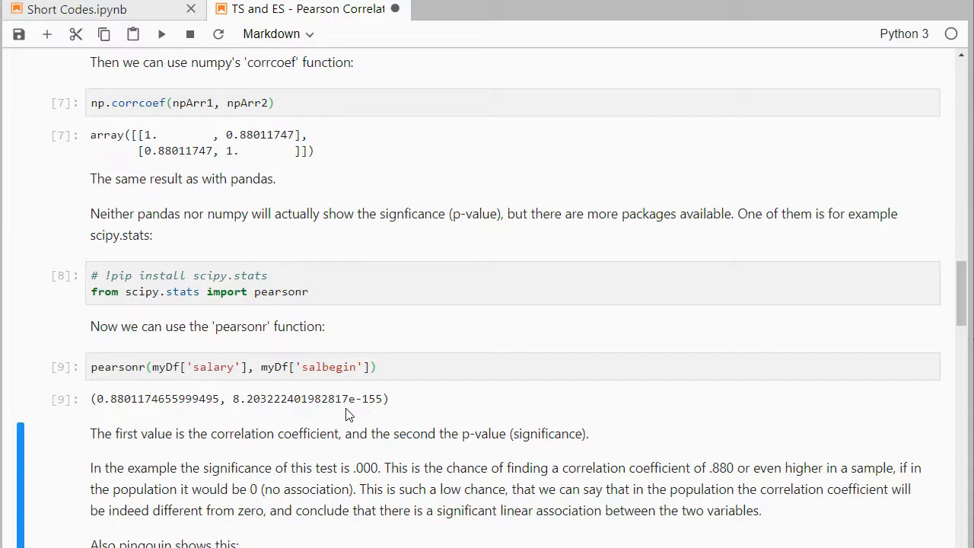
scroll("down", 3)
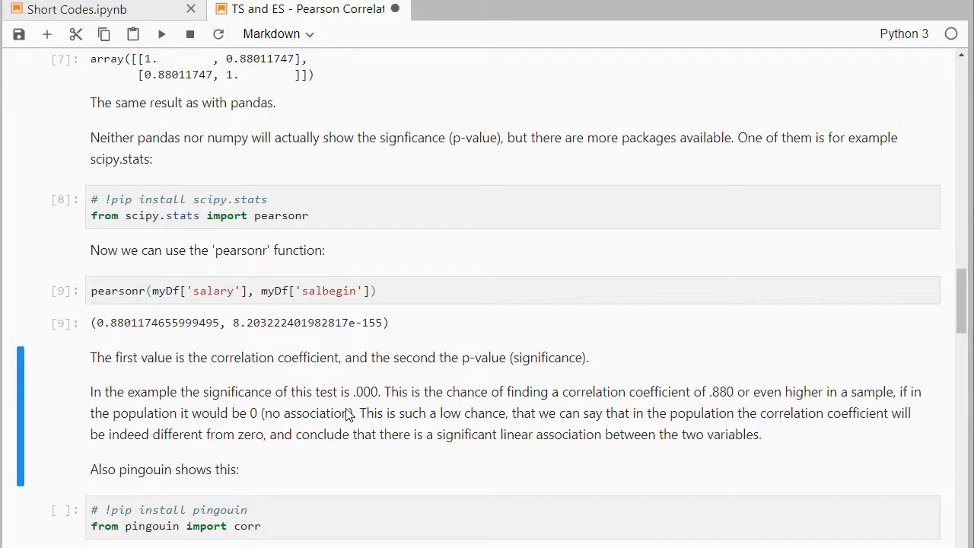
mouse_move(350, 408)
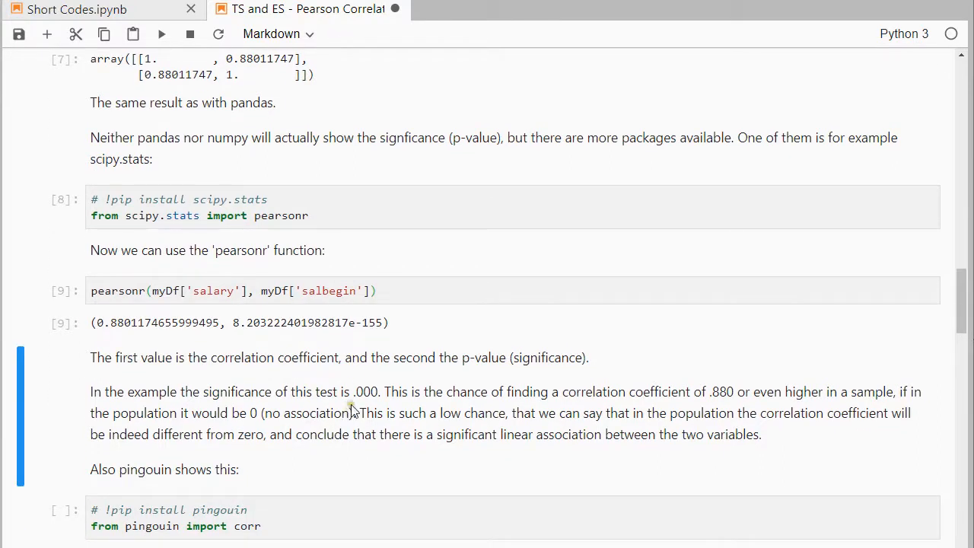
mouse_move(380, 405)
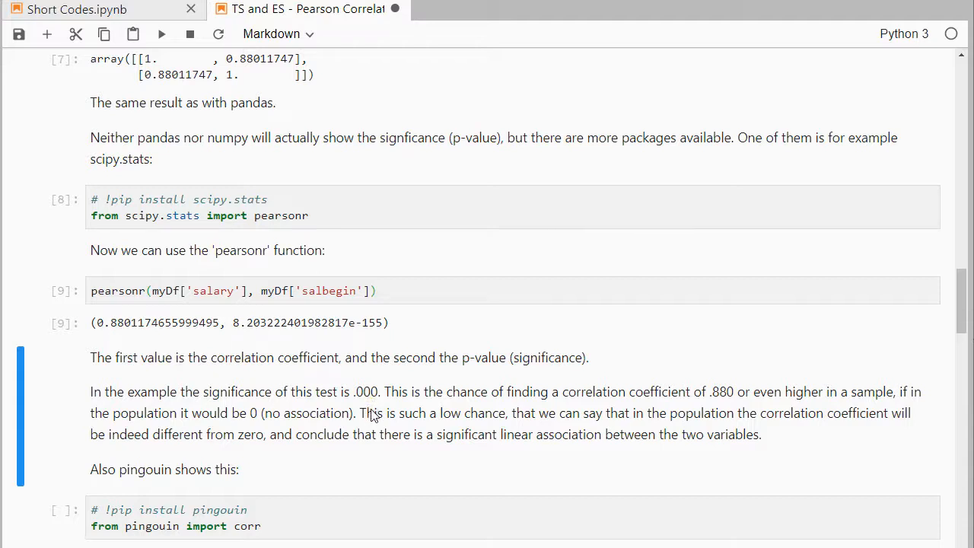
Run the pingouin import and corr cells, giving n 474, r 0.880117, p-val 8.2e-155
scroll("down", 3)
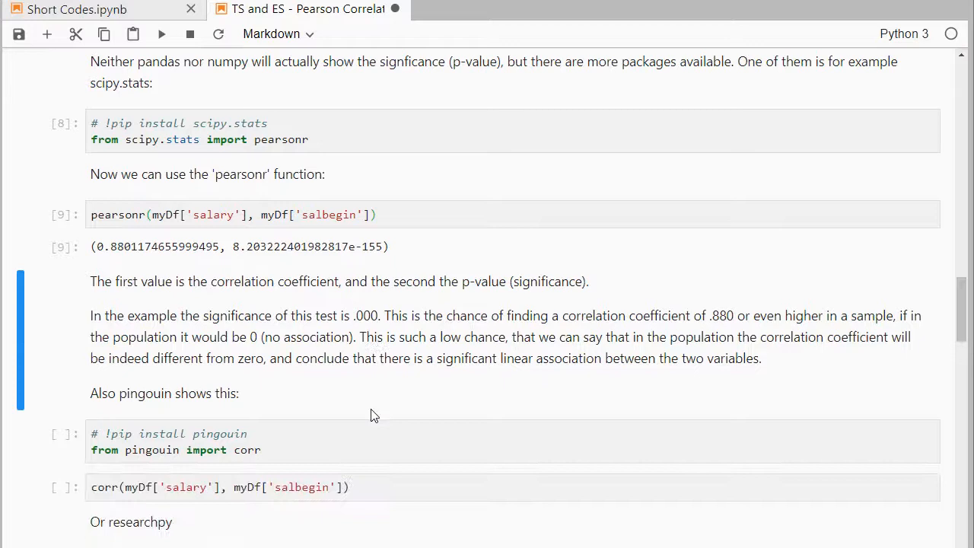
left_click(359, 375)
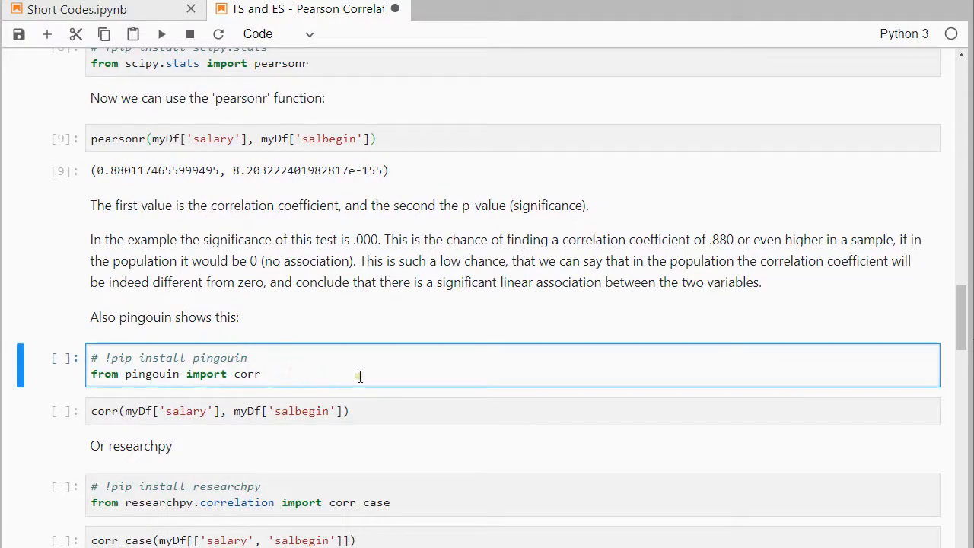
key("shift+enter")
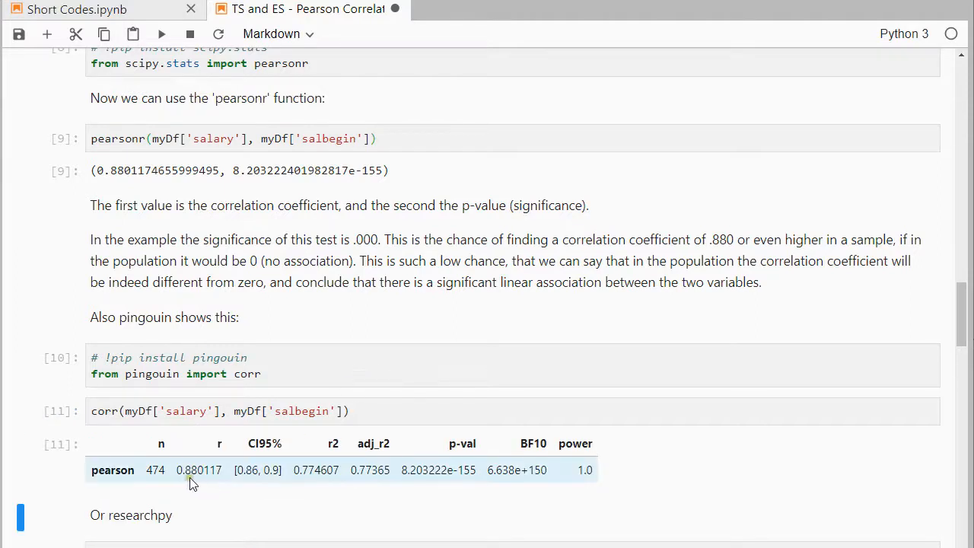
mouse_move(454, 481)
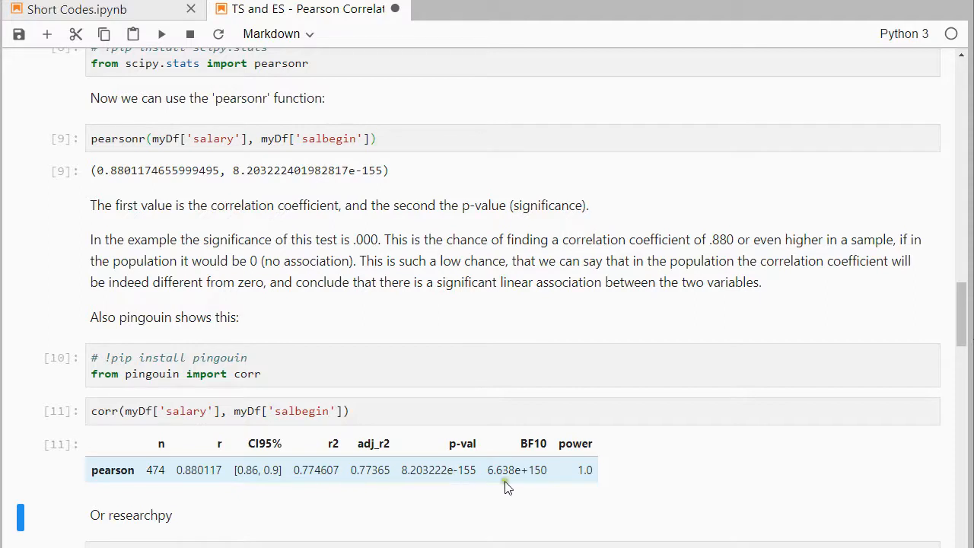
scroll("down", 3)
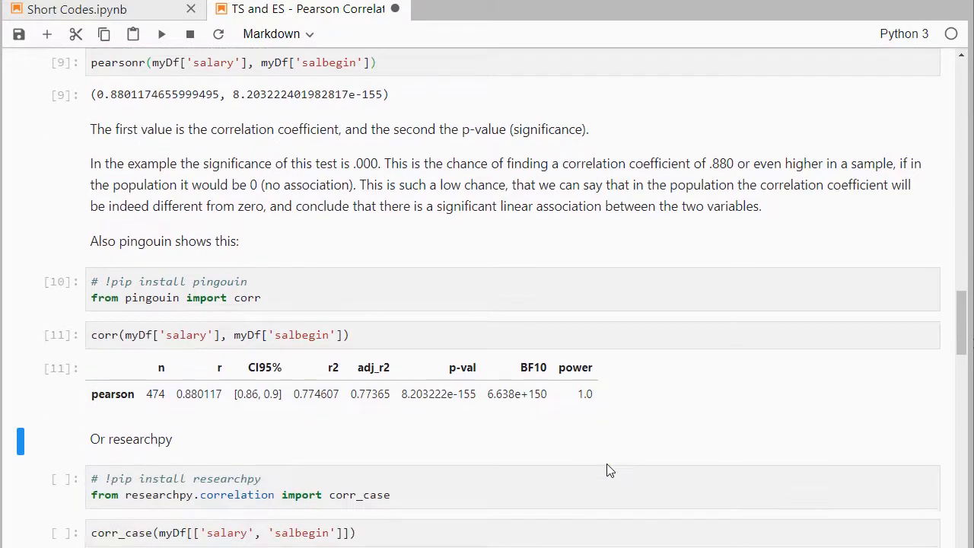
Scroll past the researchpy corr_case output (0.8801, 474 observations) to the appendix
scroll("down", 3)
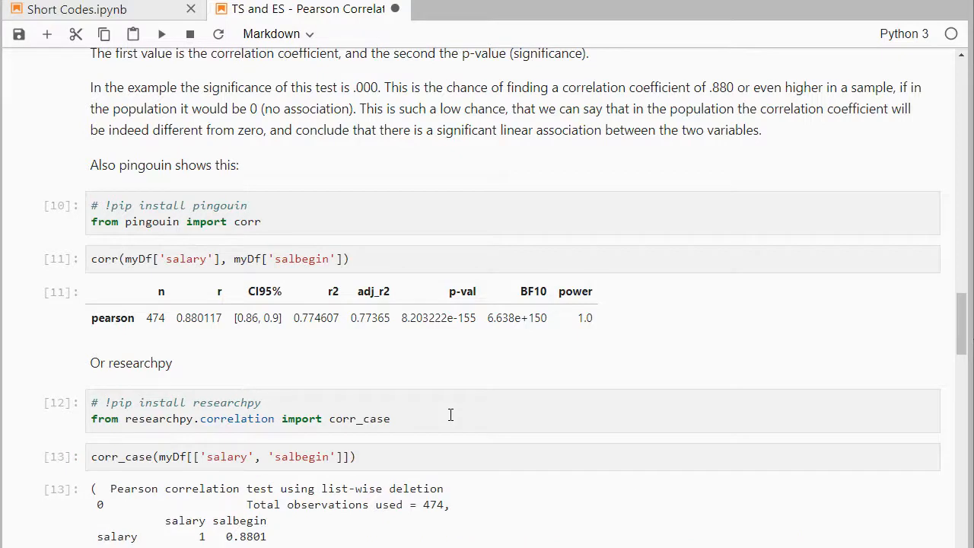
scroll("down", 3)
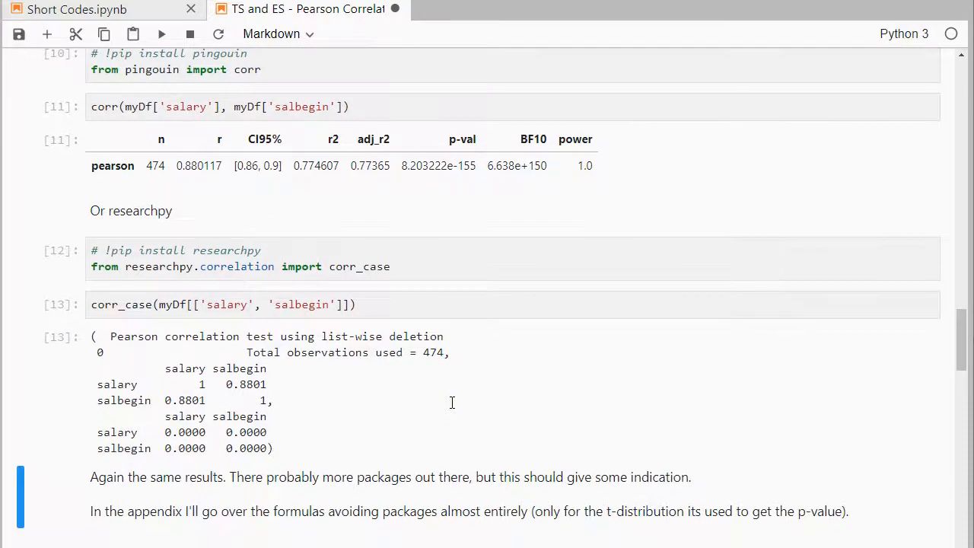
mouse_move(253, 393)
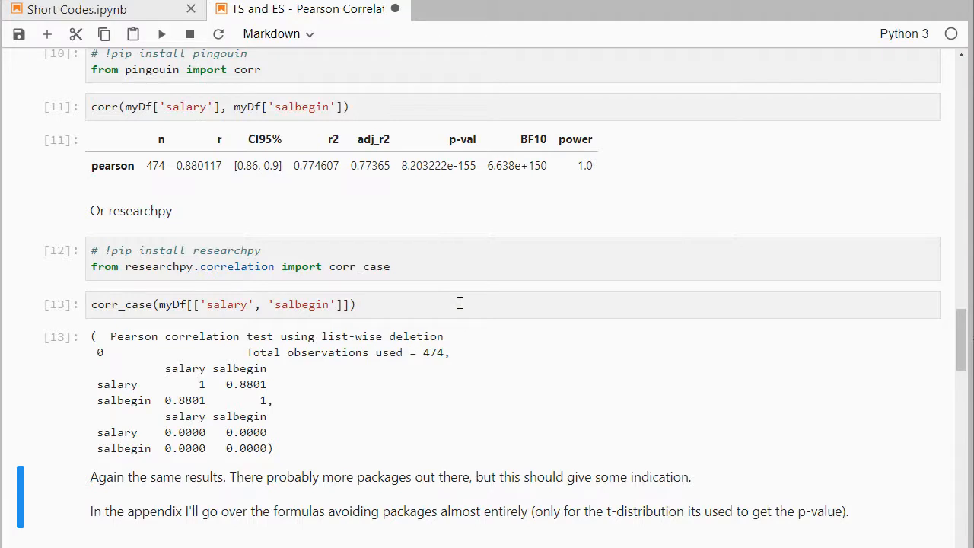
scroll("down", 3)
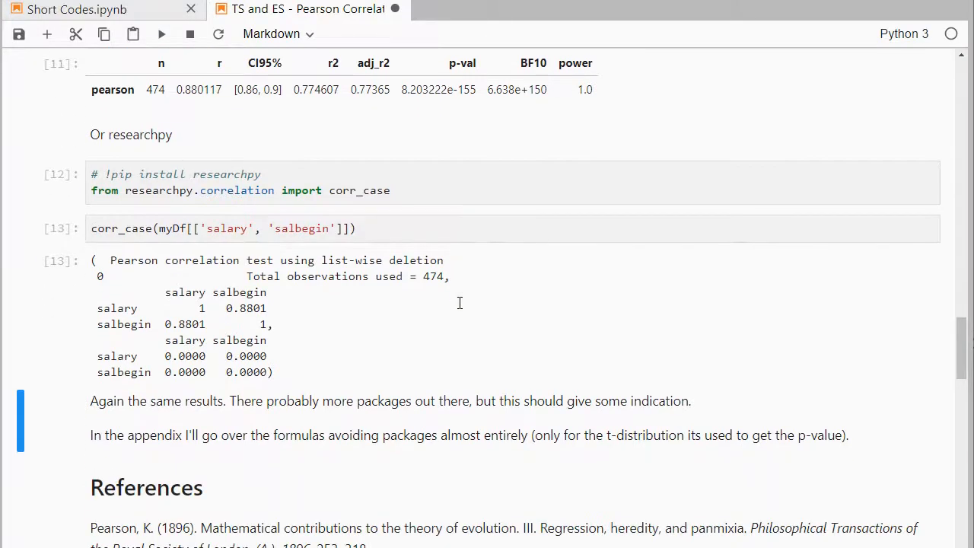
scroll("down", 3)
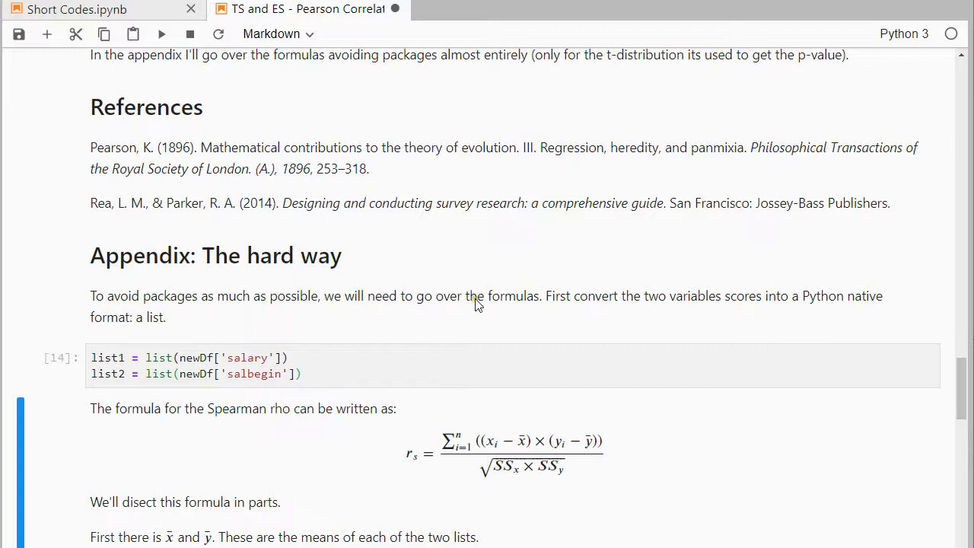
Run the manual-formula appendix cells, yielding r 0.880117, t 40.2755, df 472, p 8.2e-155
scroll("down", 3)
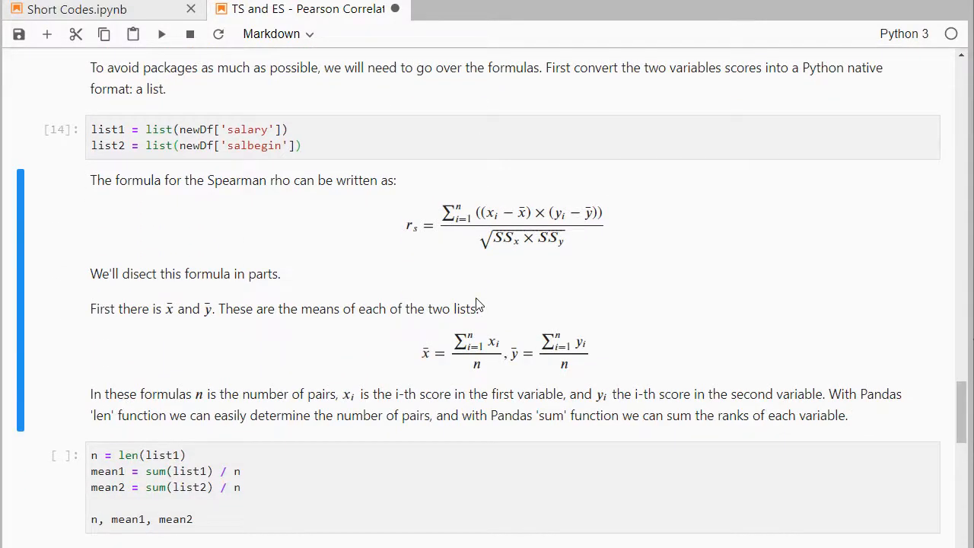
left_click(161, 34)
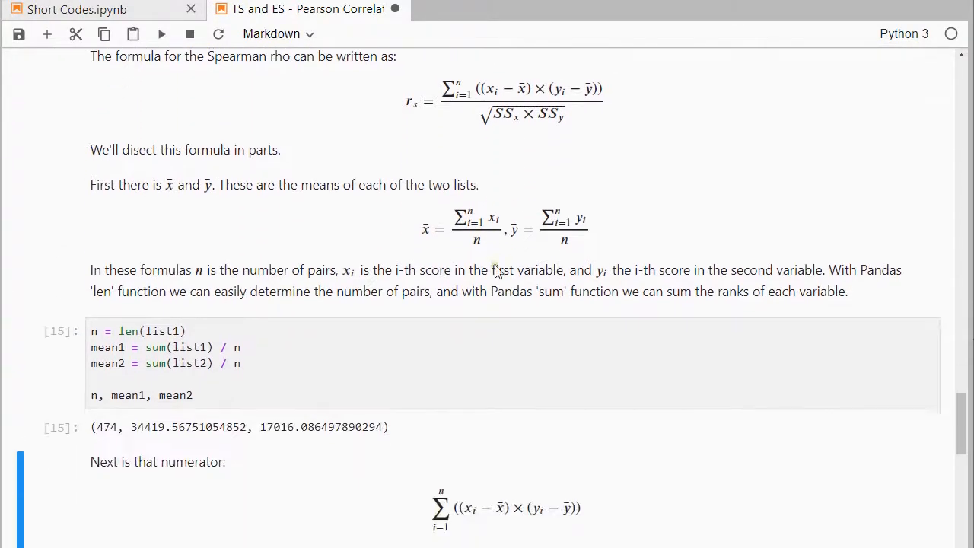
scroll("down", 3)
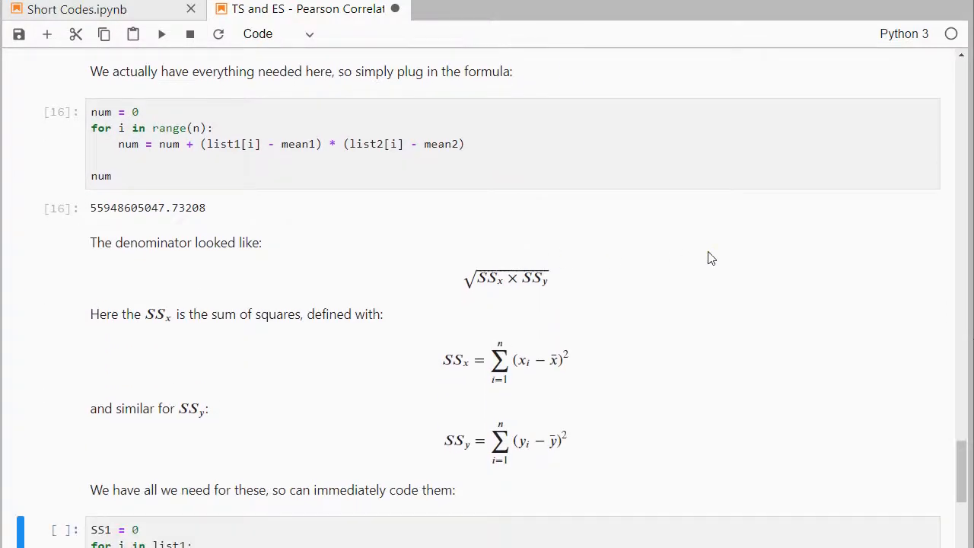
scroll("down", 3)
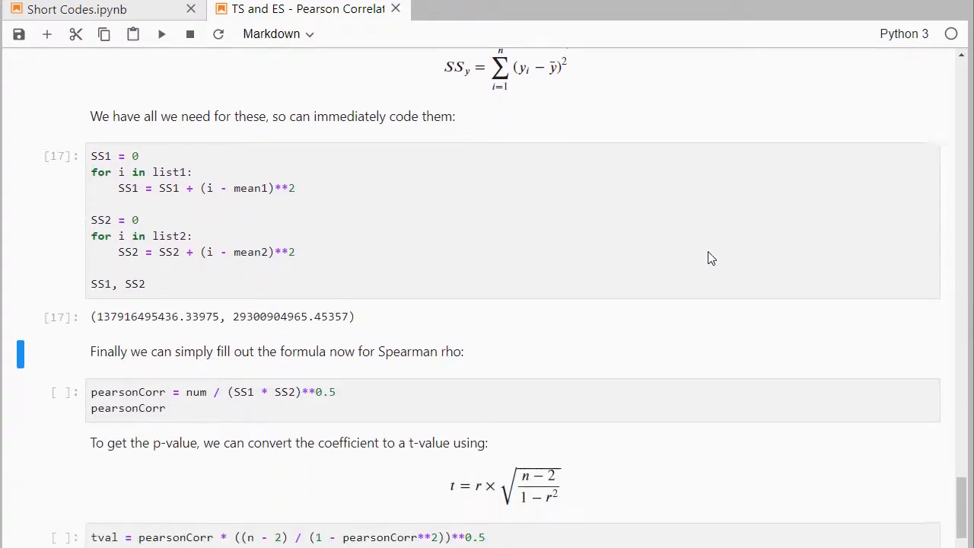
scroll("down", 3)
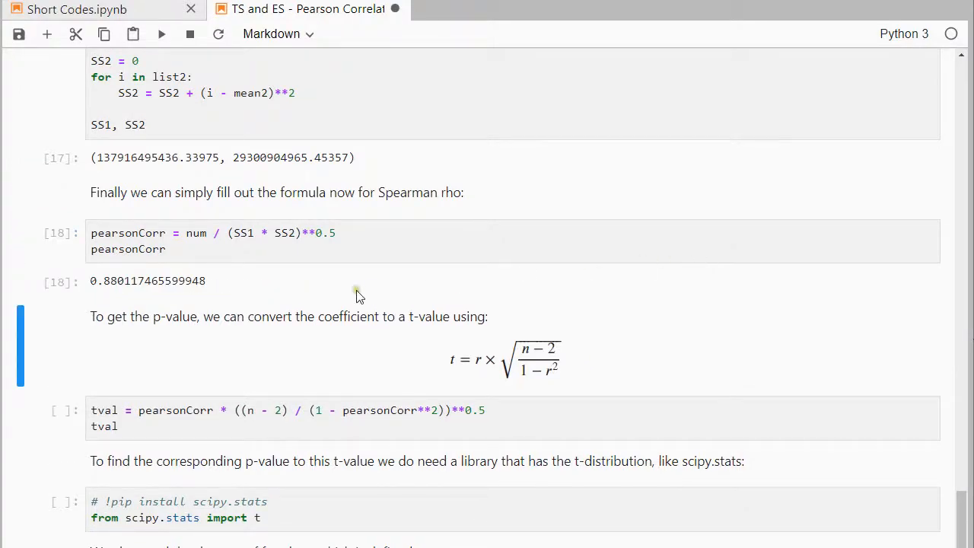
mouse_move(344, 301)
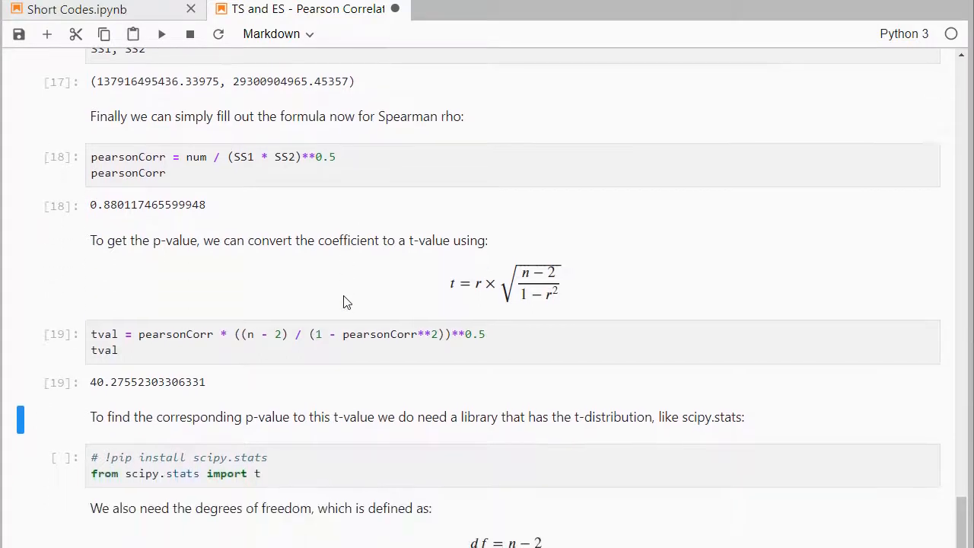
scroll("down", 3)
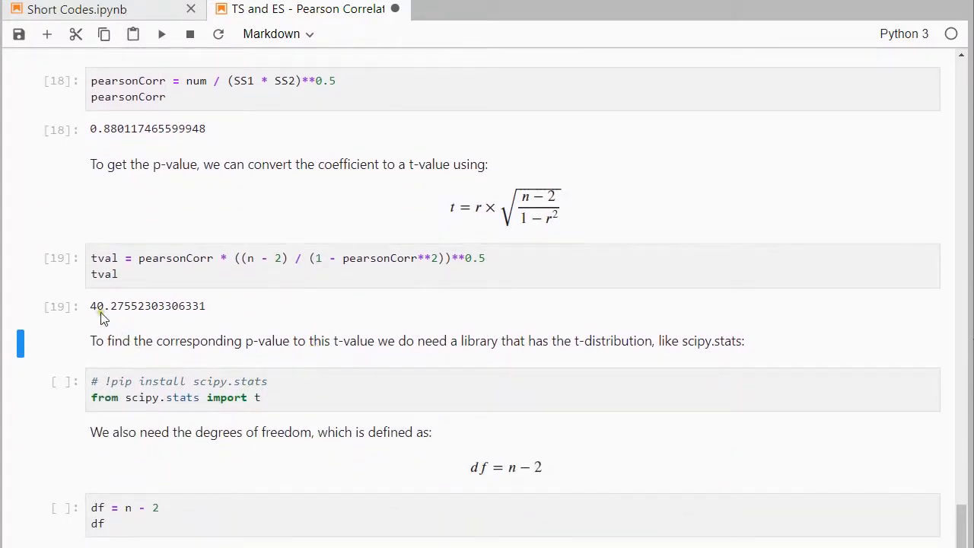
mouse_move(323, 353)
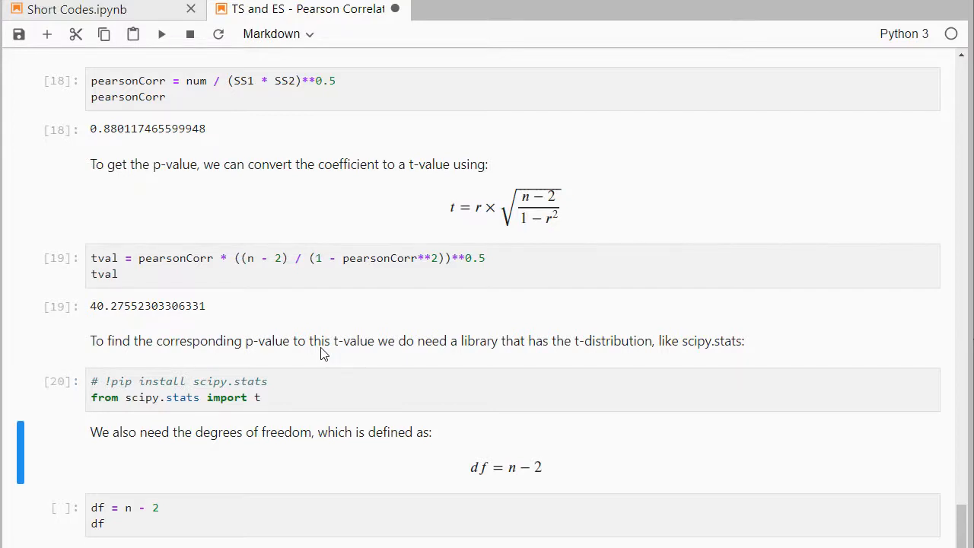
scroll("down", 3)
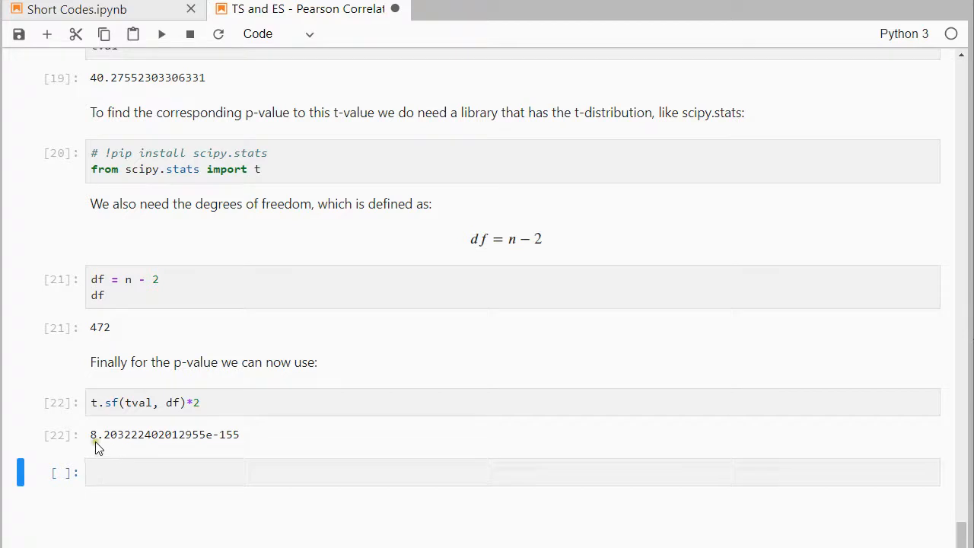
mouse_move(277, 450)
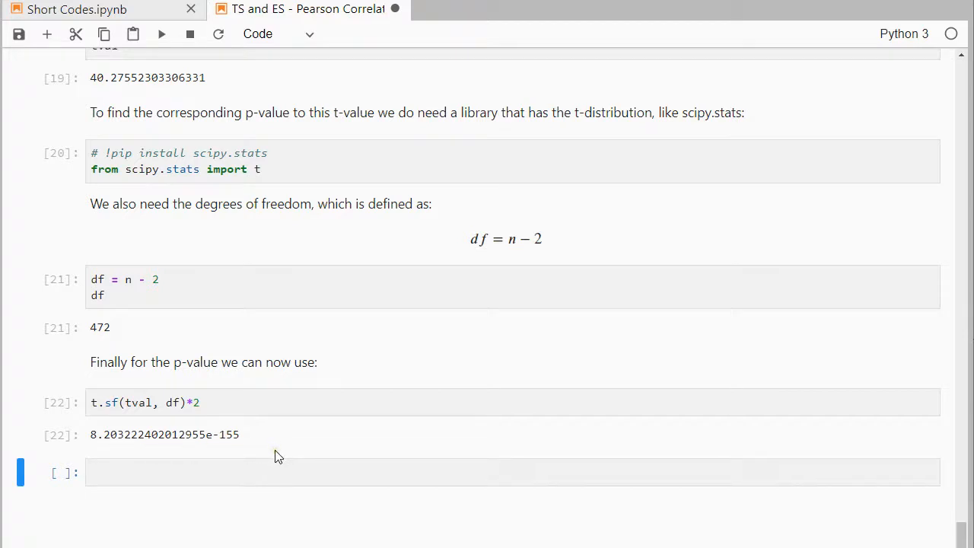
mouse_move(277, 447)
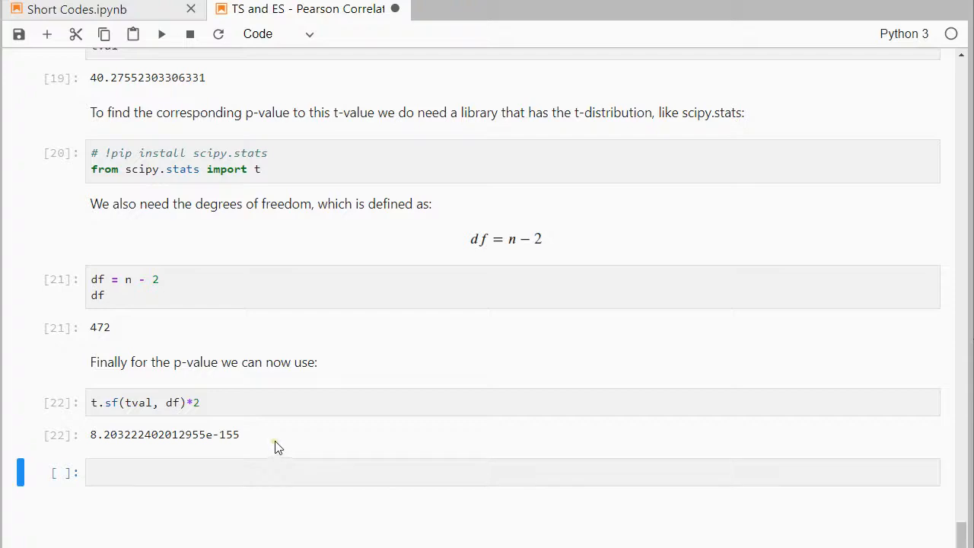